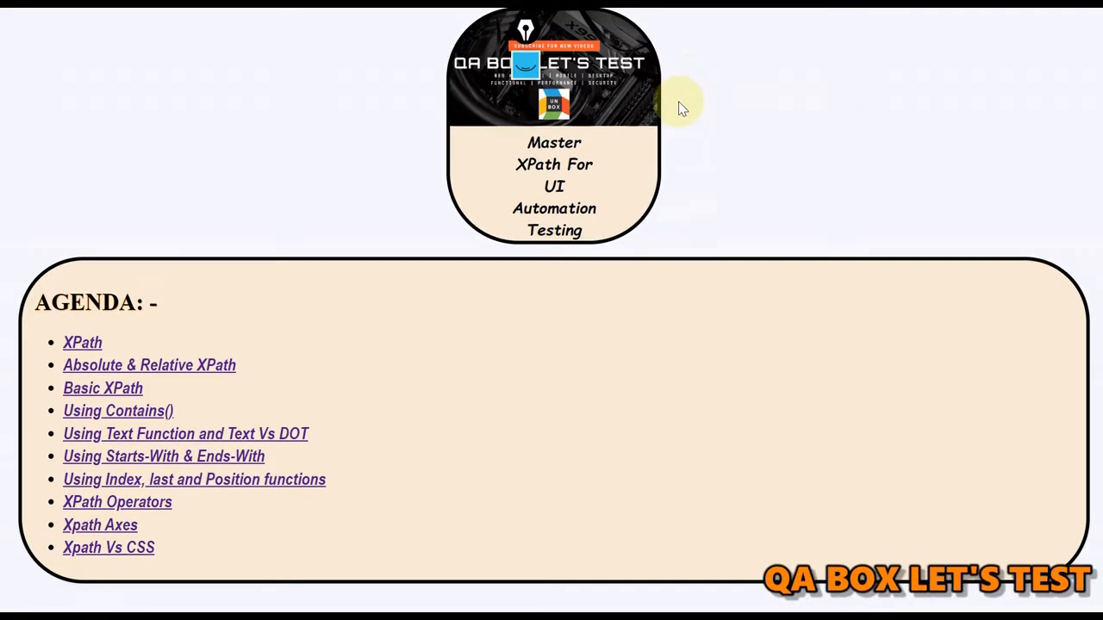
mouse_move(603, 271)
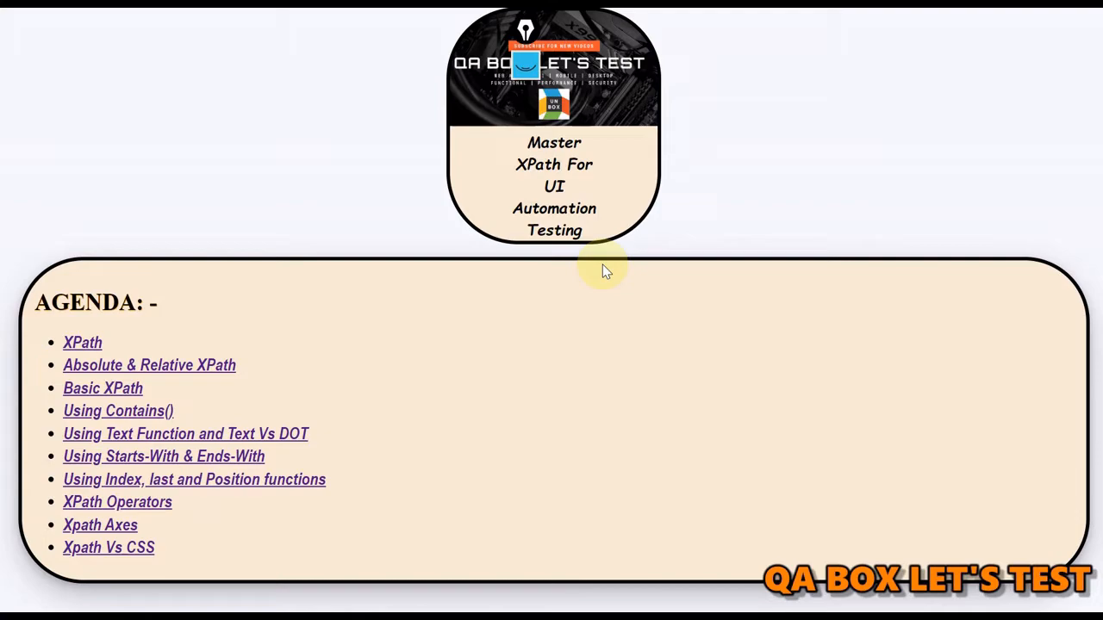
mouse_move(473, 313)
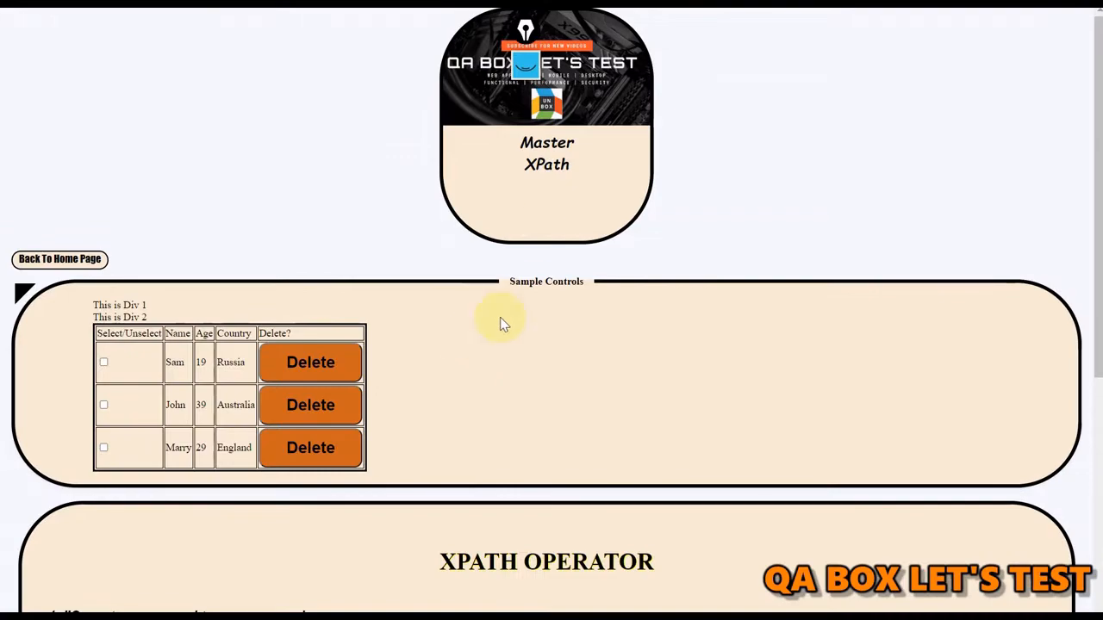
- Scroll to the XPath operator table and mark the comparison, Or and And rows
scroll("down", 3)
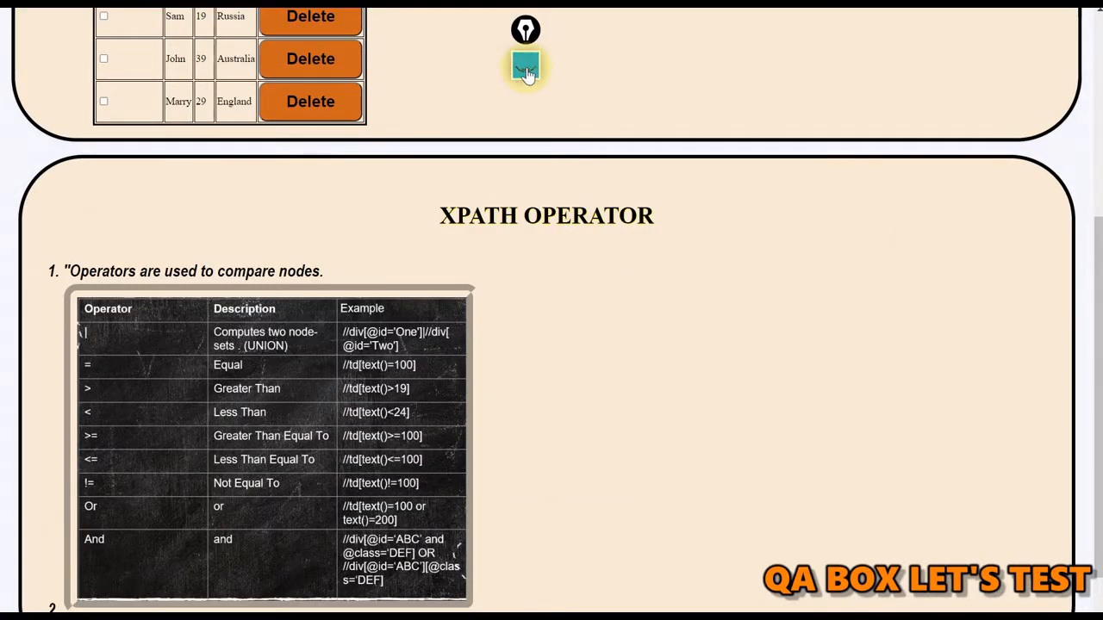
left_click(526, 68)
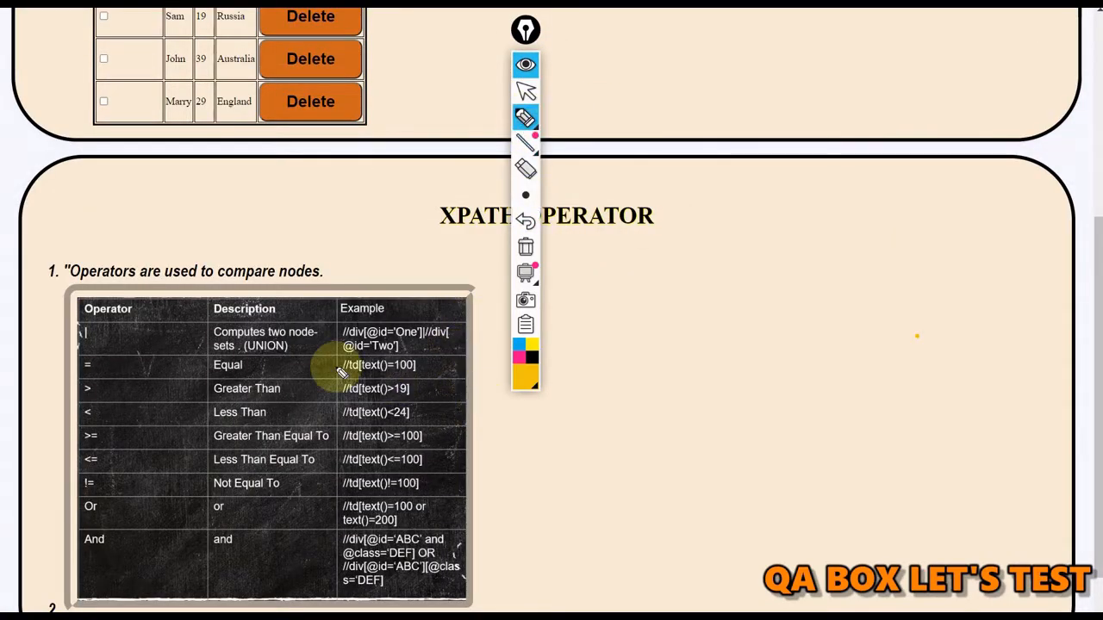
mouse_move(95, 333)
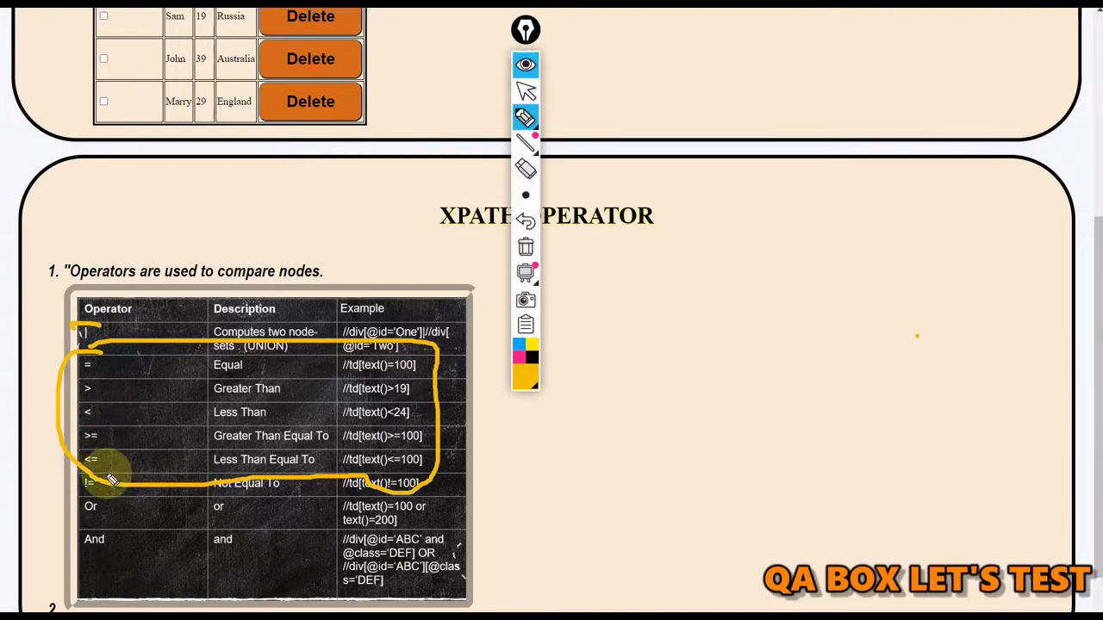
mouse_move(166, 499)
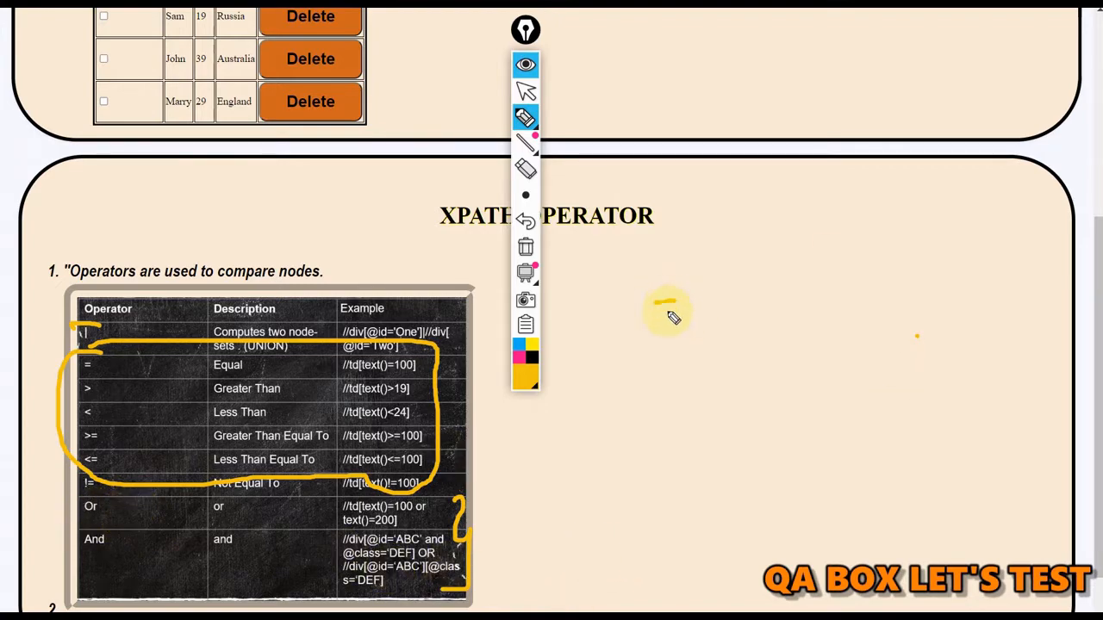
left_click_drag(663, 297, 741, 323)
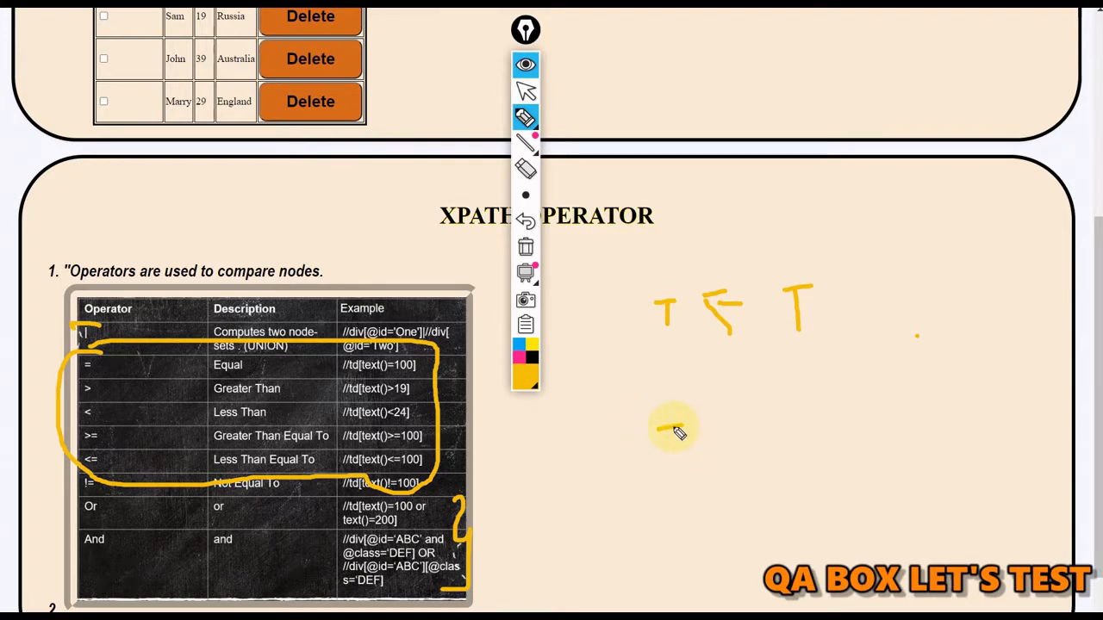
left_click_drag(659, 440, 732, 448)
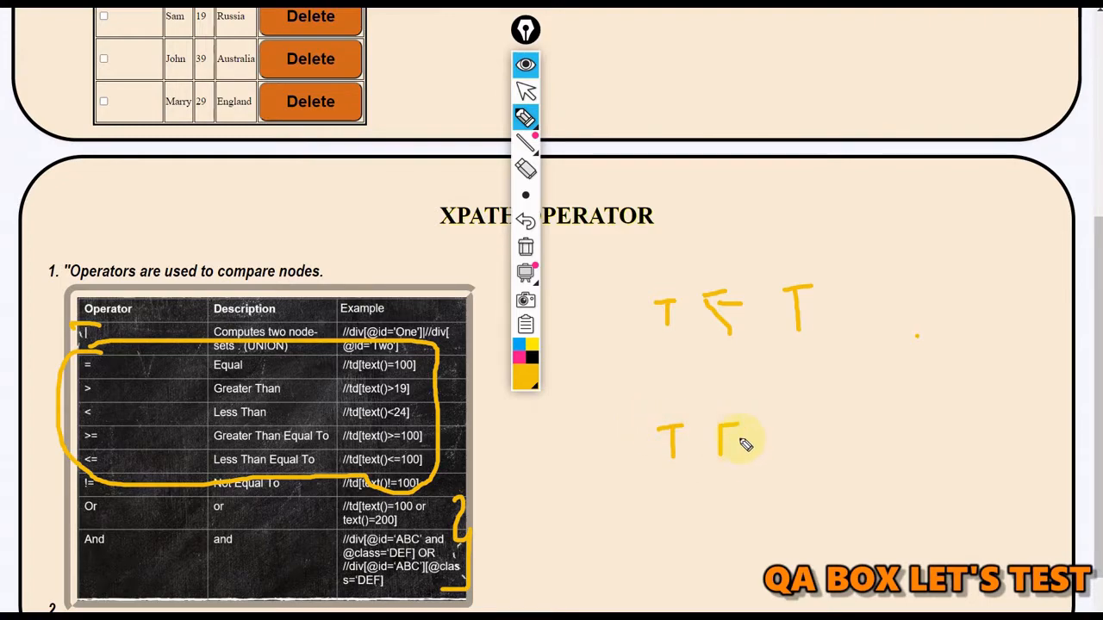
left_click_drag(740, 444, 810, 430)
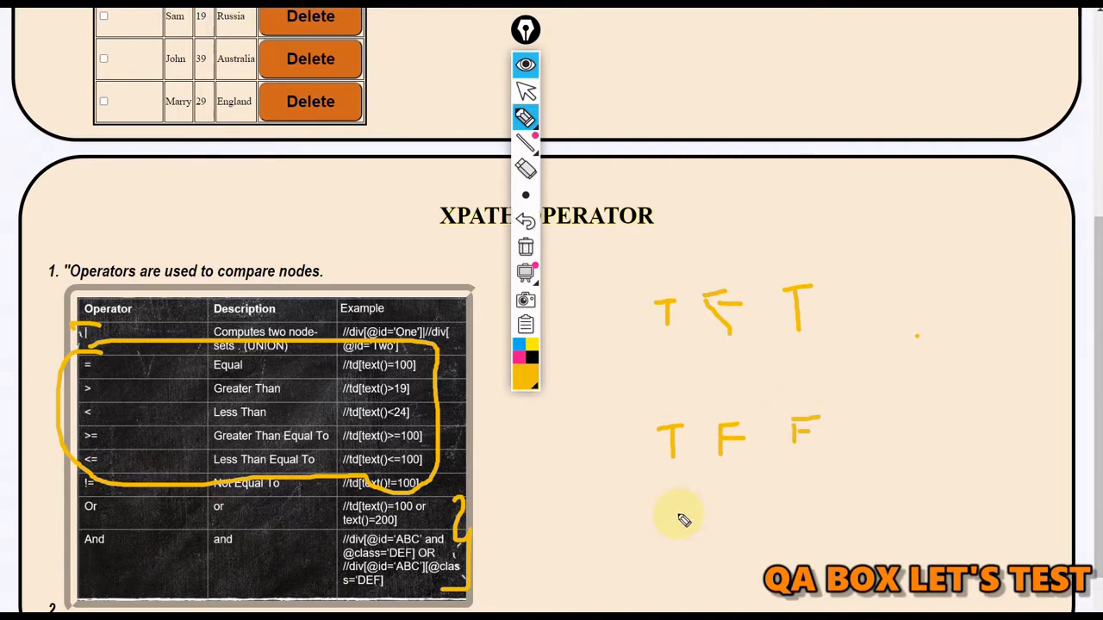
mouse_move(95, 543)
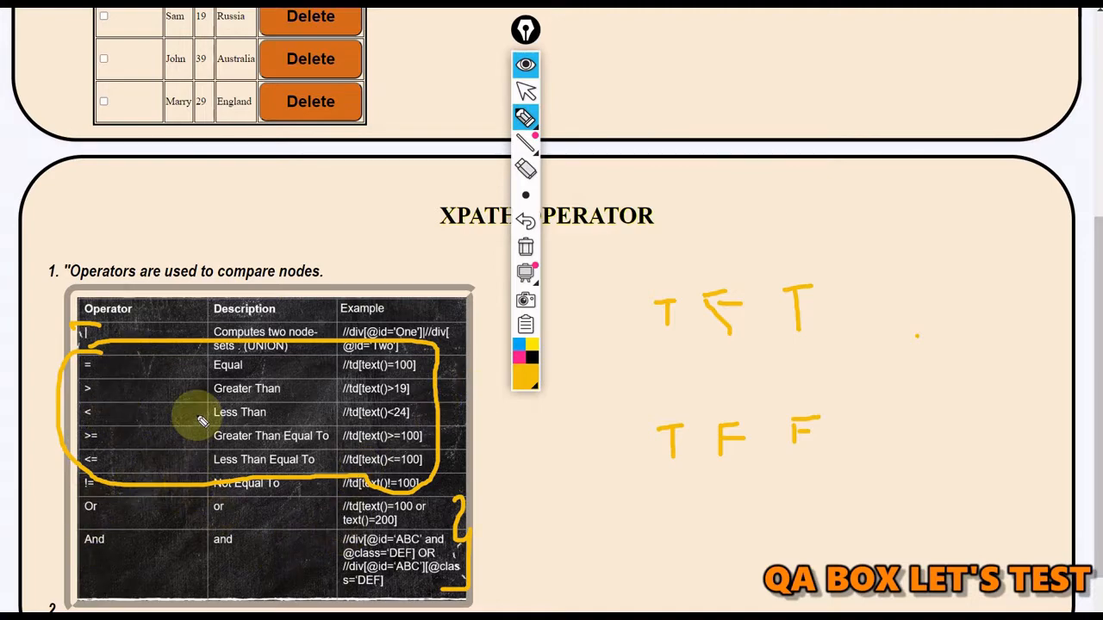
mouse_move(525, 170)
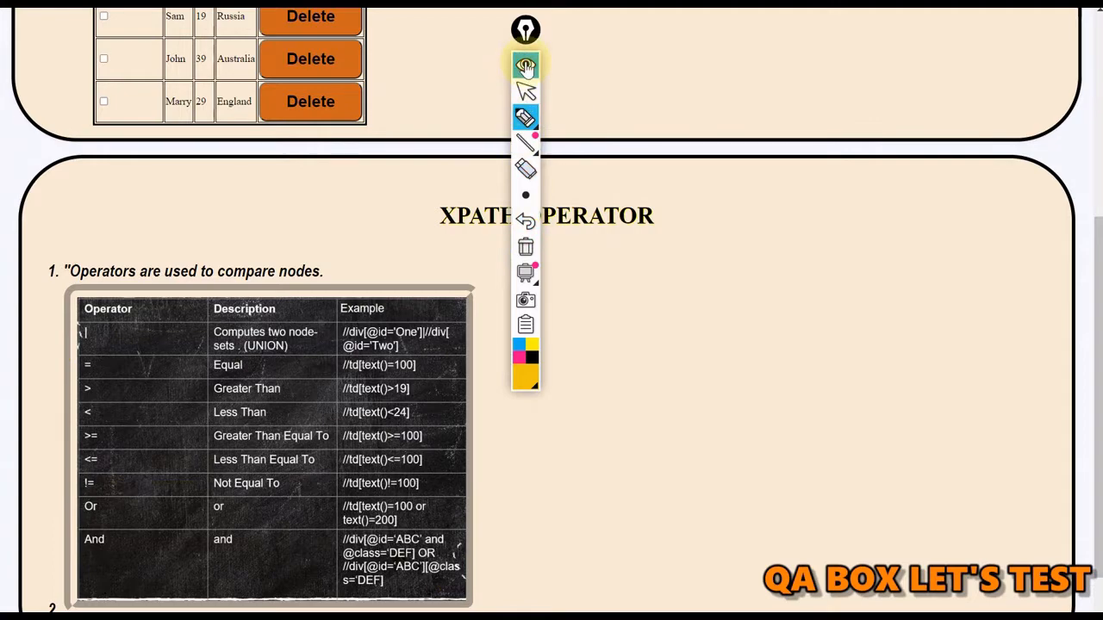
- Scroll up to the Sample Controls table listing Sam, John and Marry
scroll("up", 3)
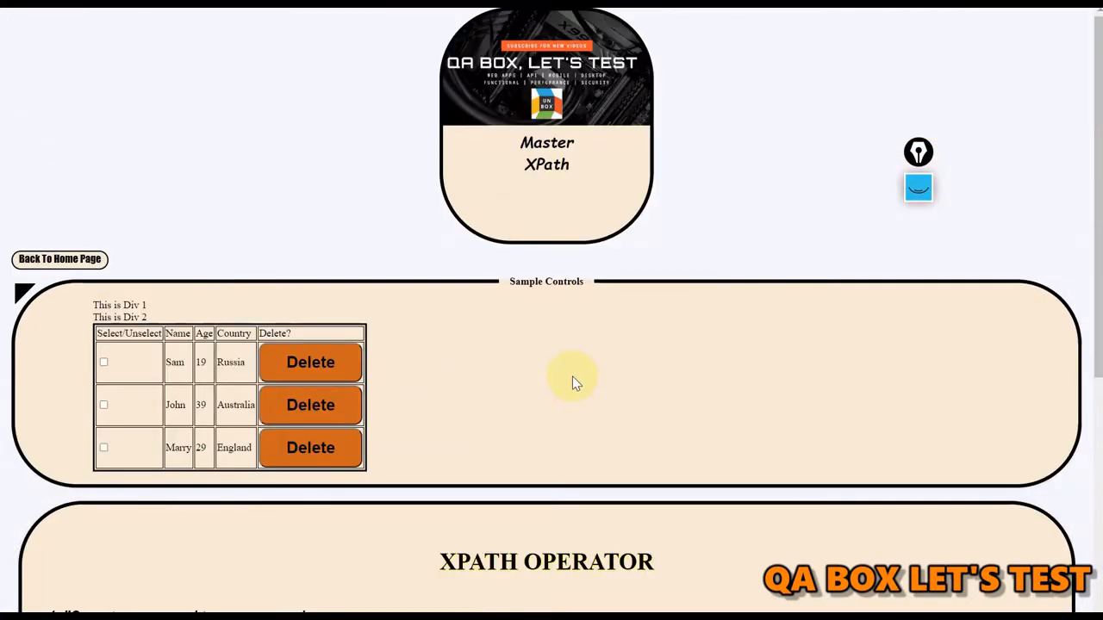
mouse_move(302, 238)
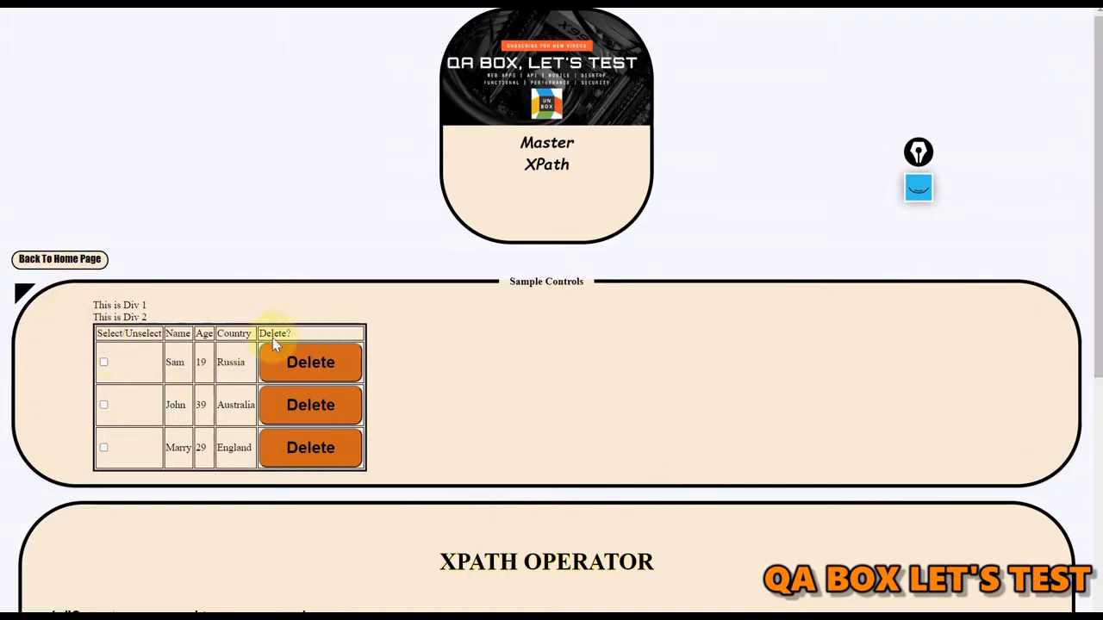
mouse_move(392, 399)
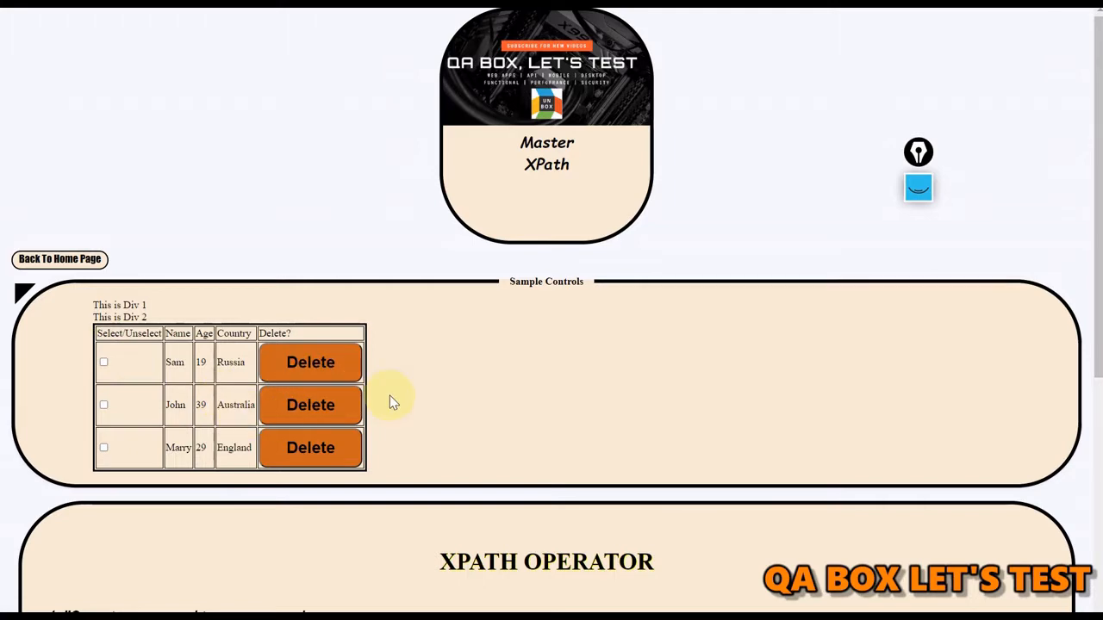
mouse_move(128, 407)
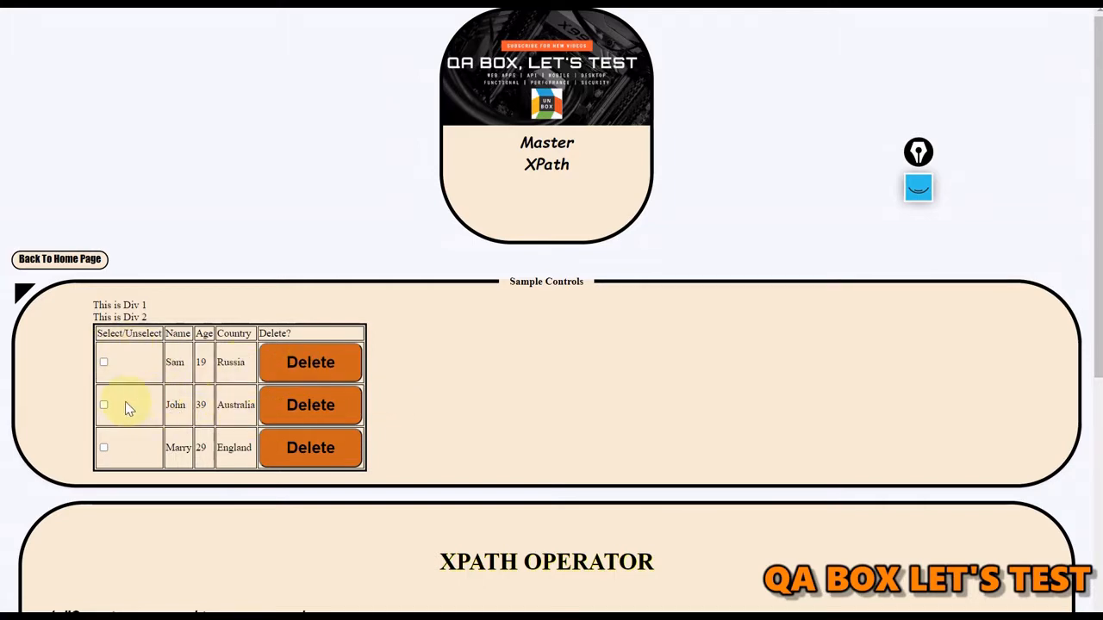
mouse_move(390, 422)
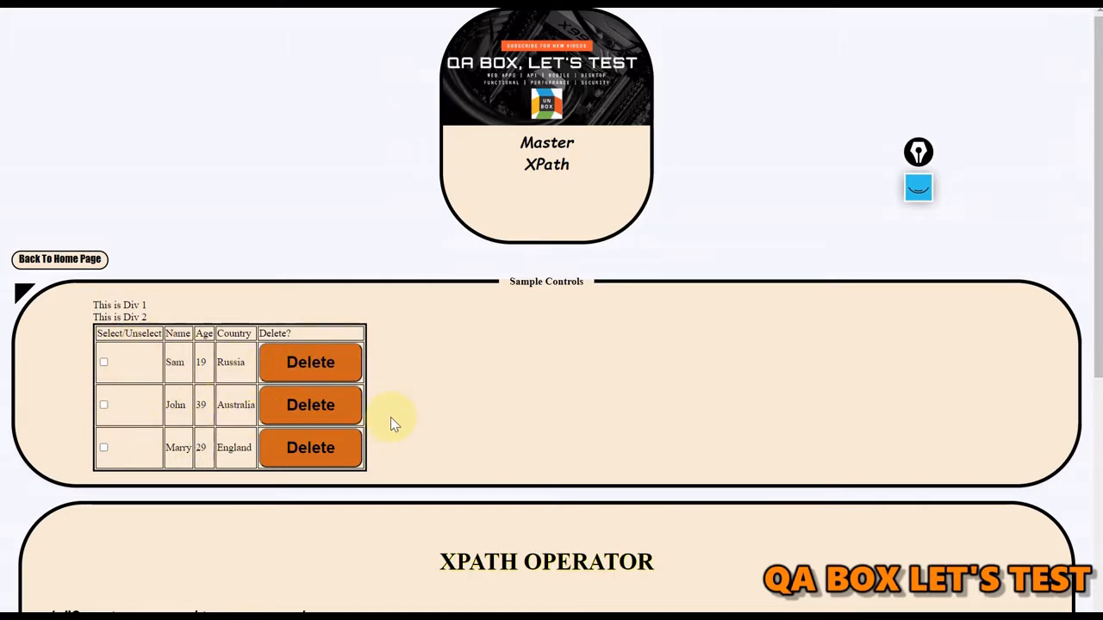
mouse_move(176, 405)
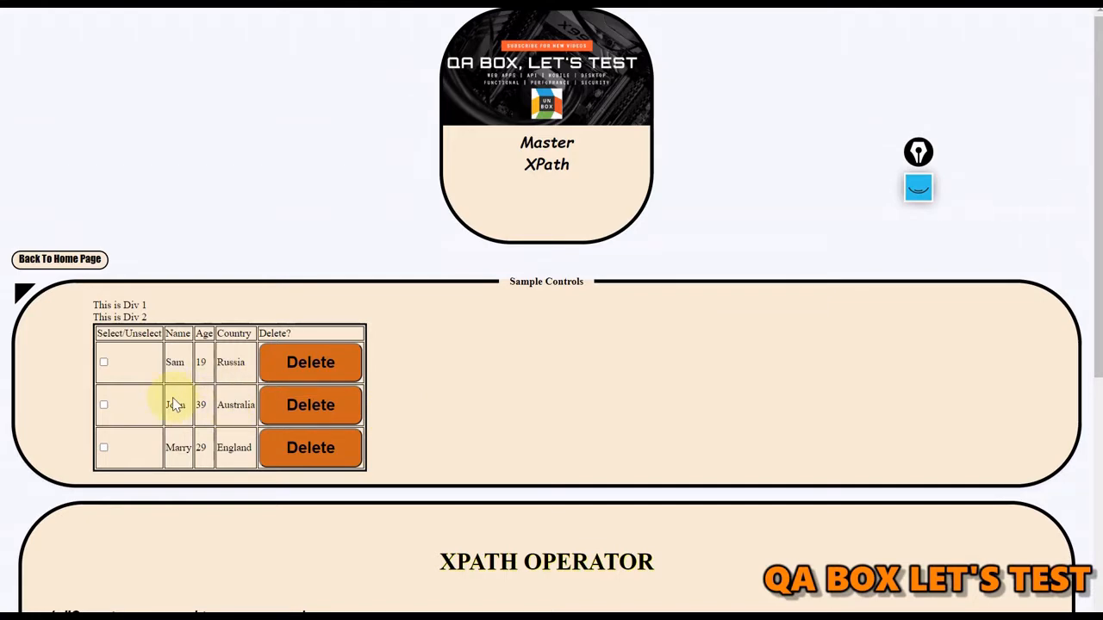
mouse_move(358, 474)
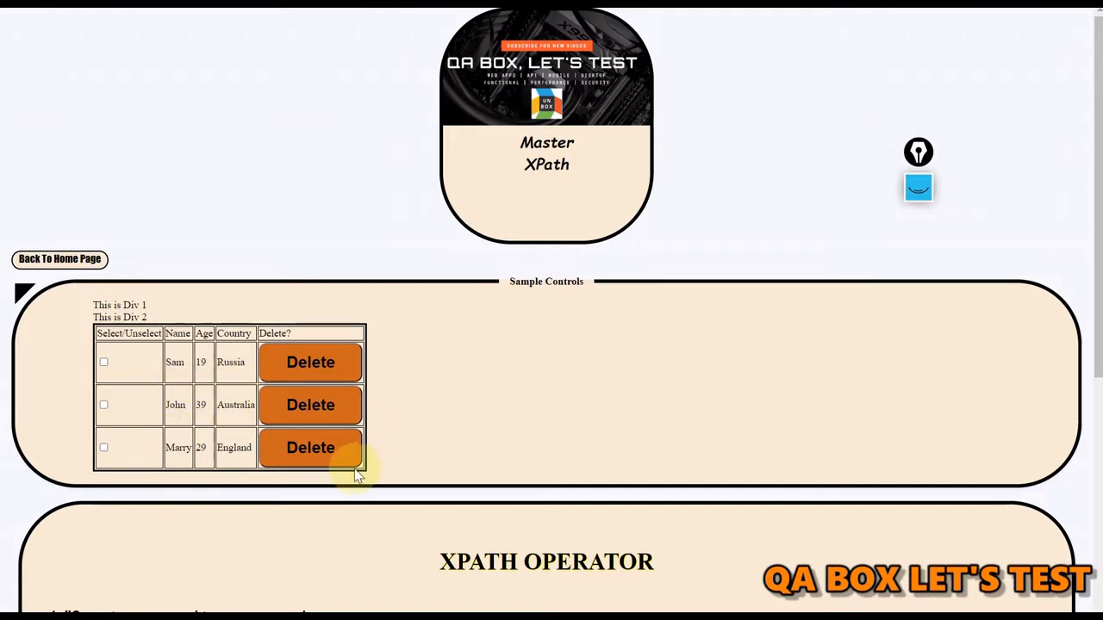
mouse_move(179, 393)
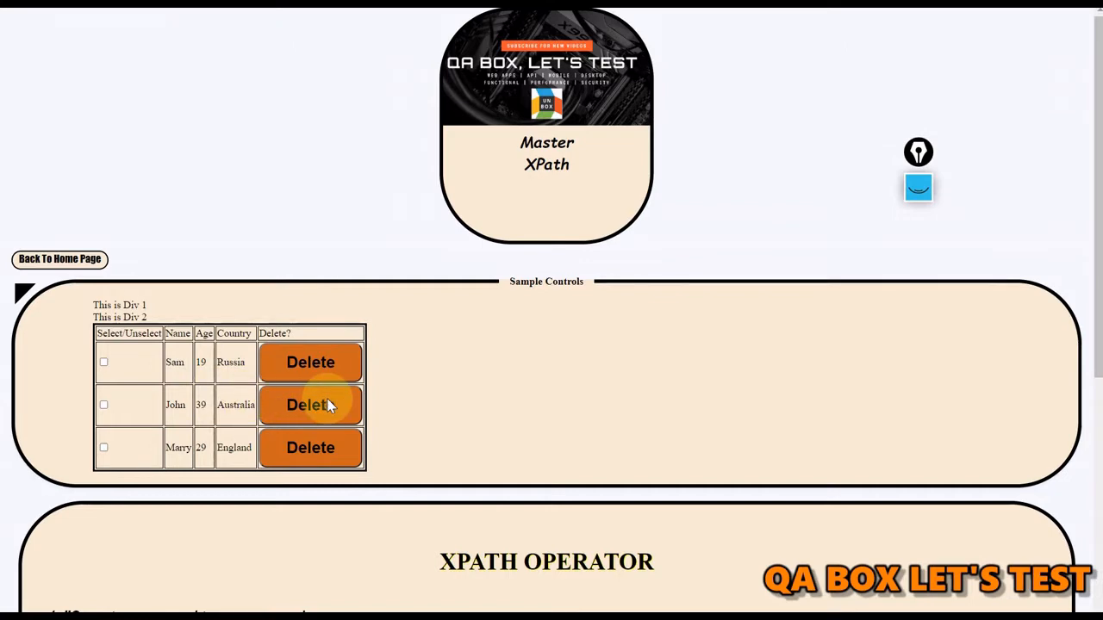
mouse_move(392, 411)
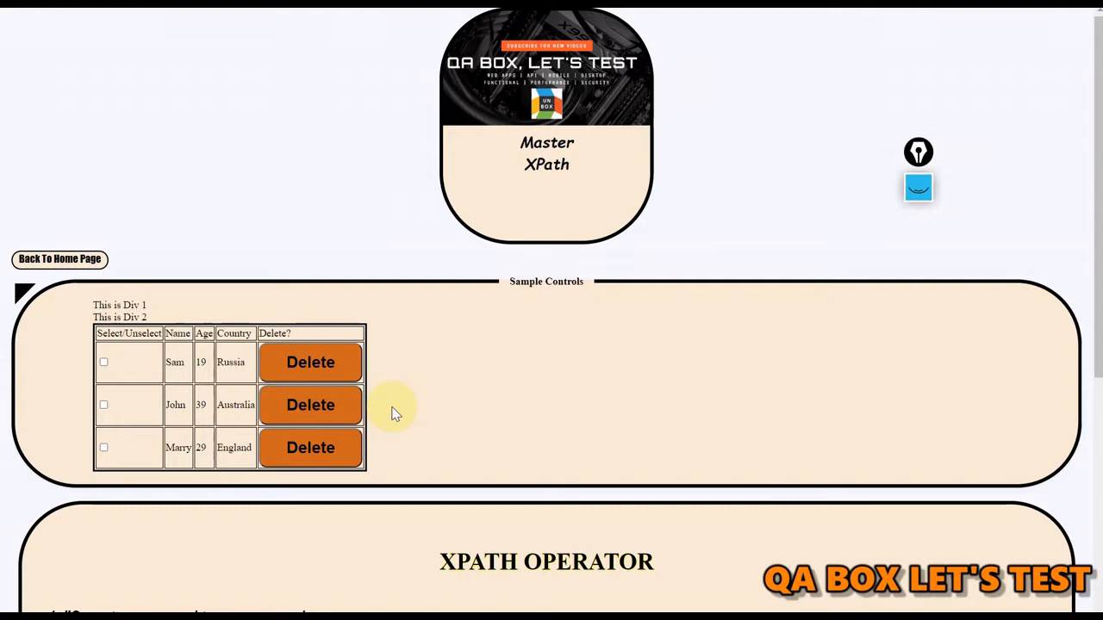
mouse_move(619, 295)
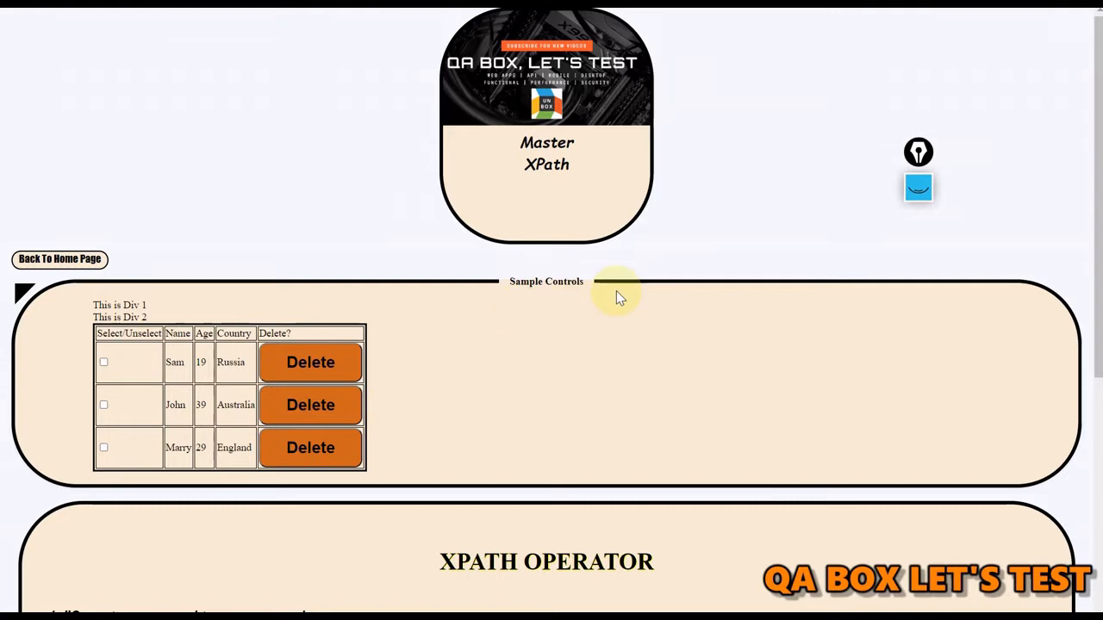
mouse_move(775, 99)
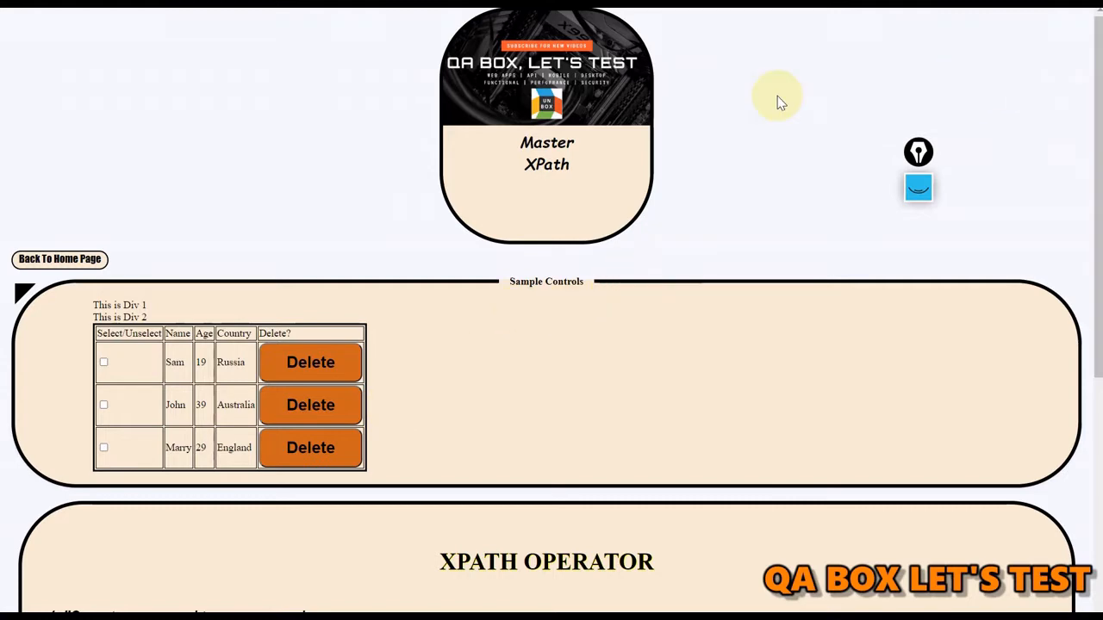
mouse_move(175, 361)
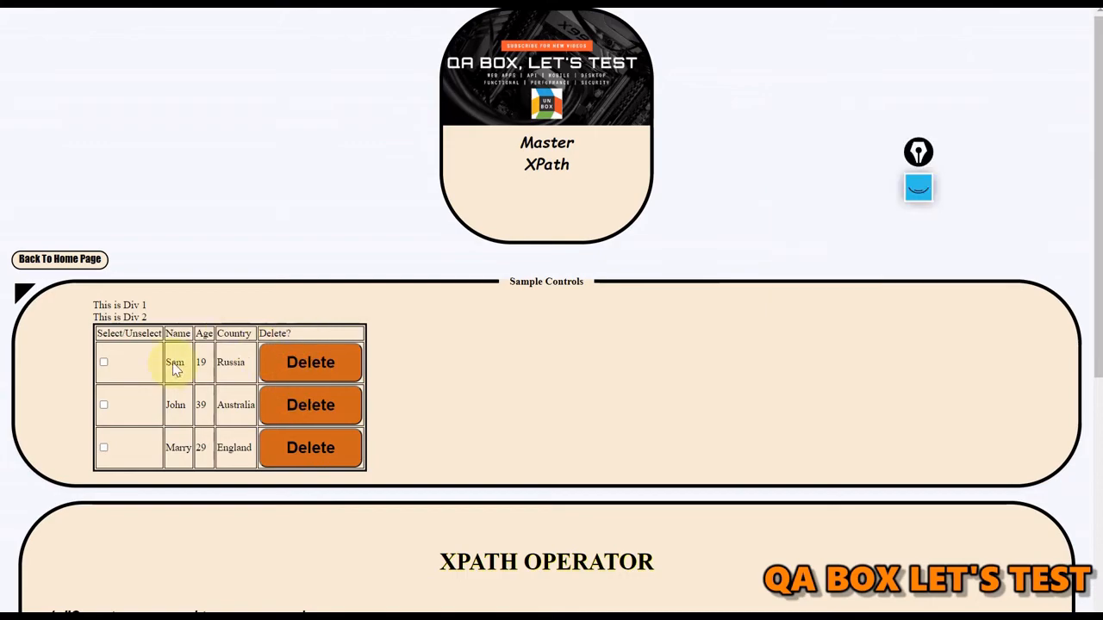
- Open DevTools with F12 and right-click Sam's age cell 19 to inspect it
key("F12")
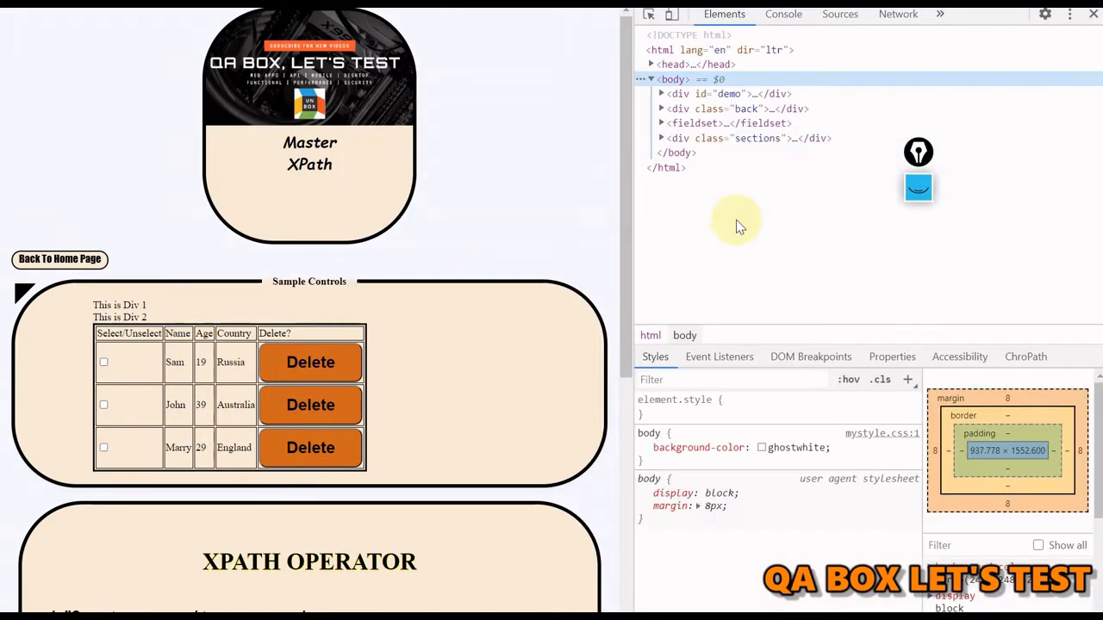
mouse_move(734, 296)
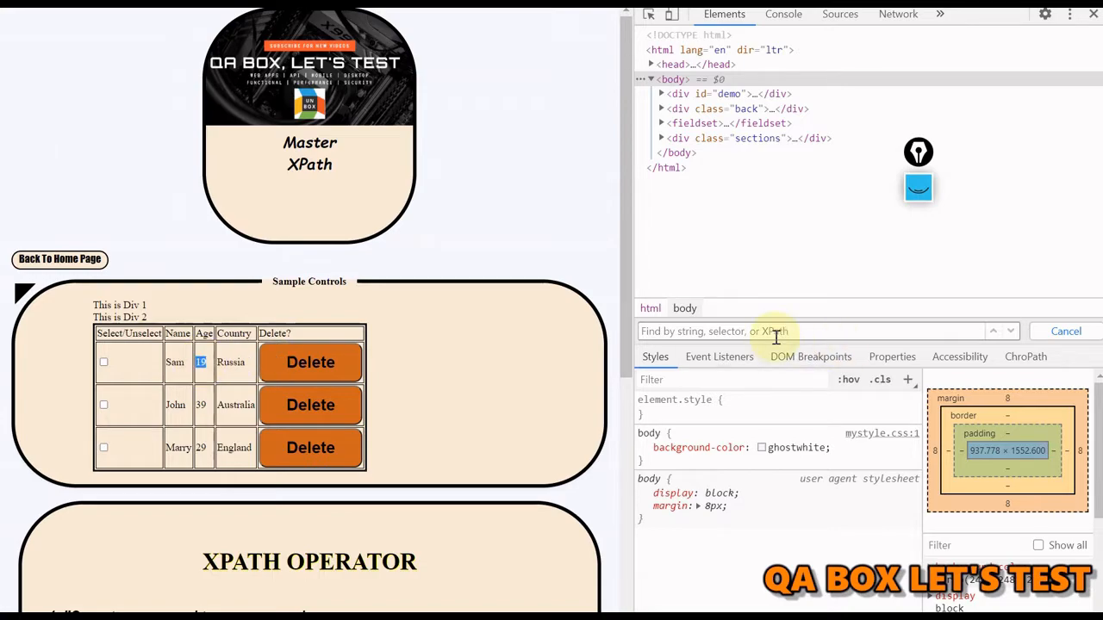
mouse_move(147, 345)
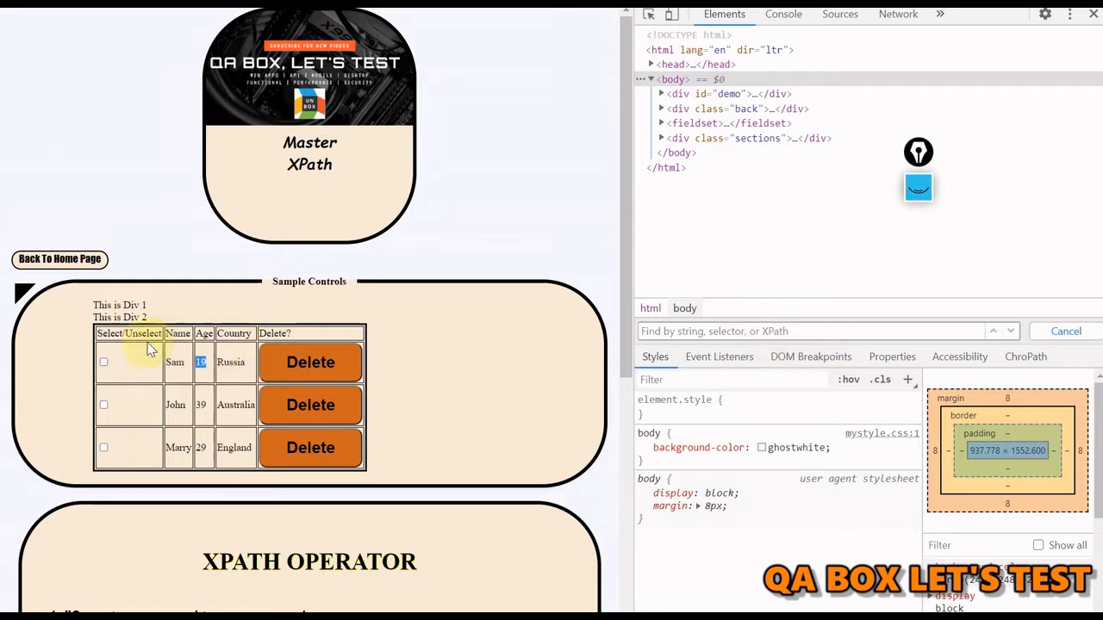
right_click(201, 361)
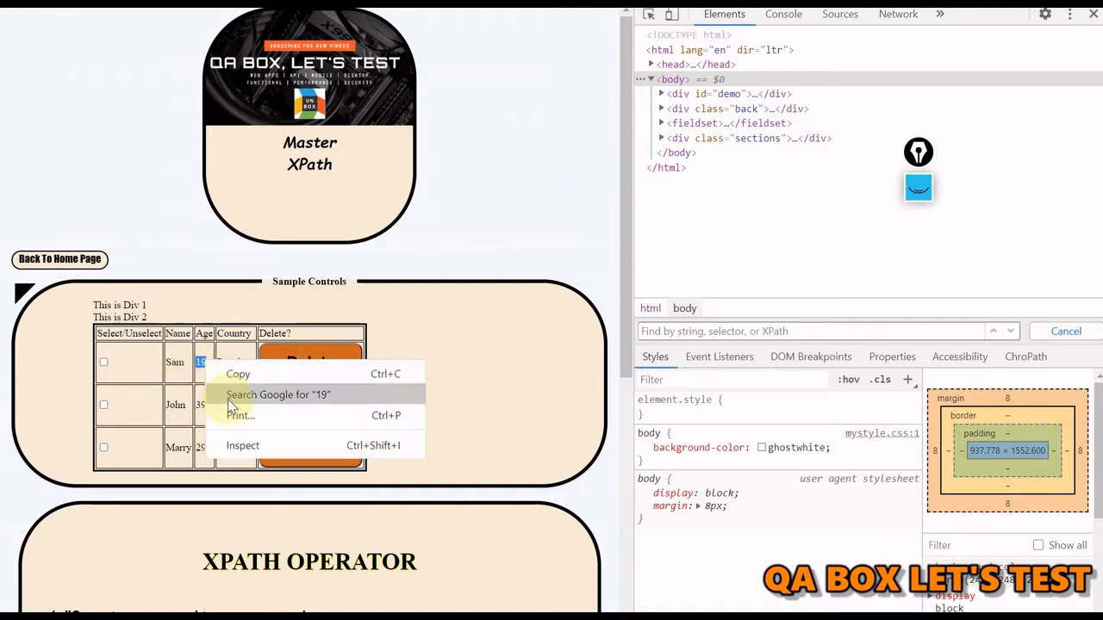
- Search the elements for //td[text()>19], matching two age cells, then begin an or condition
left_click(242, 446)
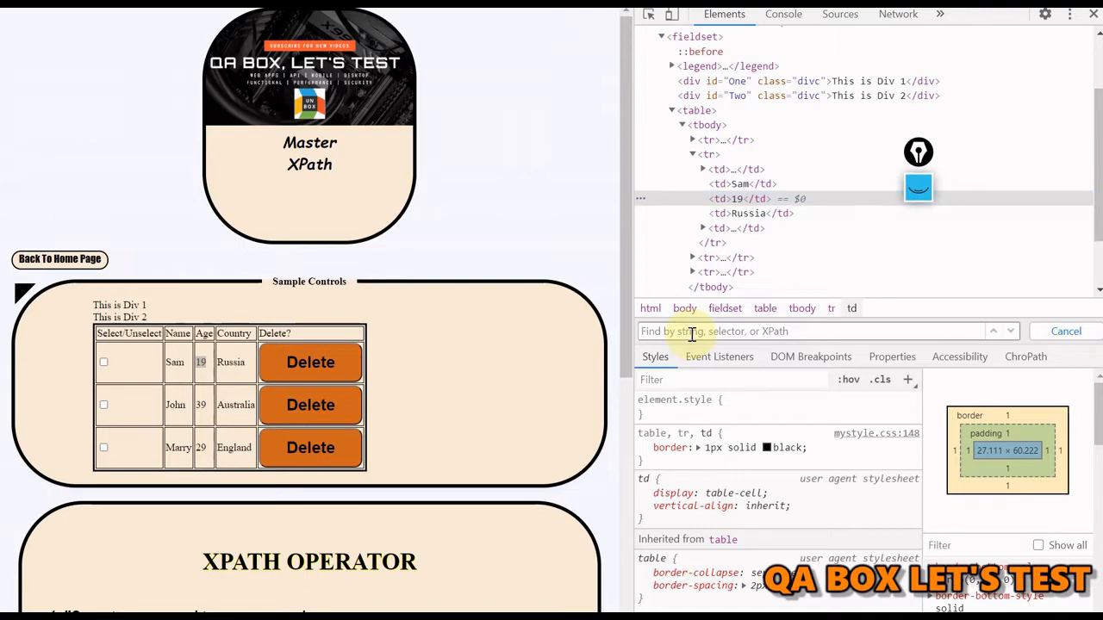
type("//td[")
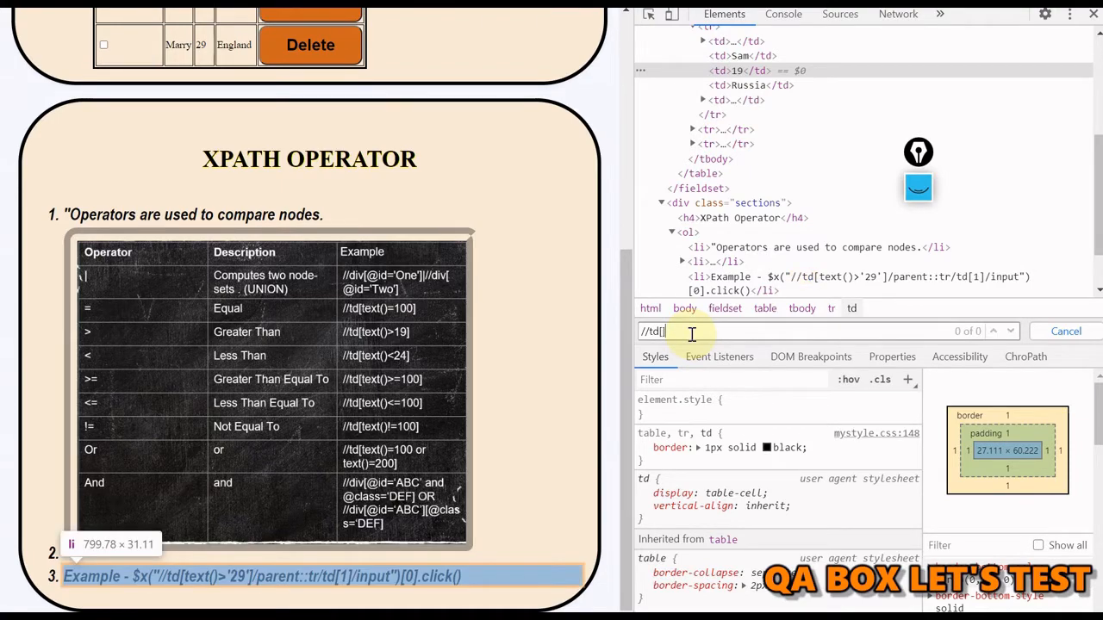
type("text")
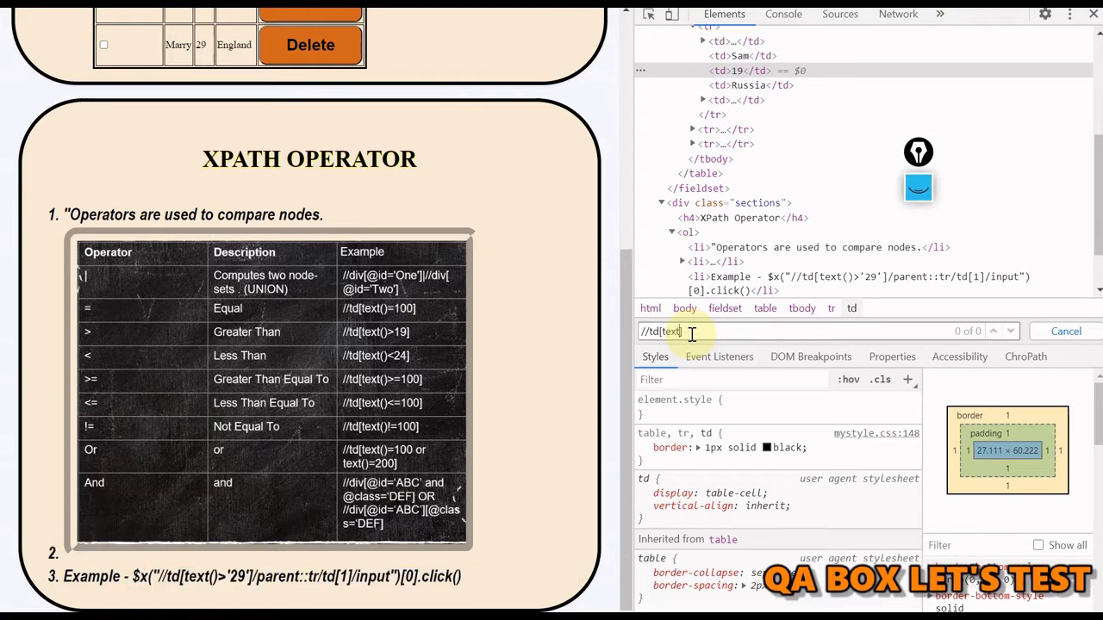
scroll("up", 3)
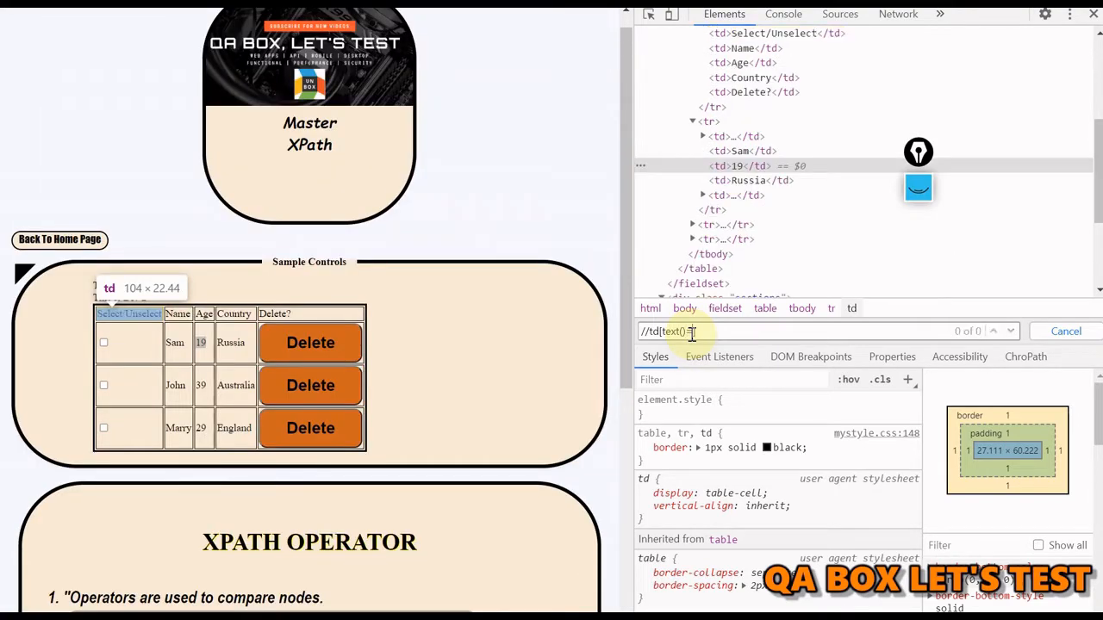
type("9]")
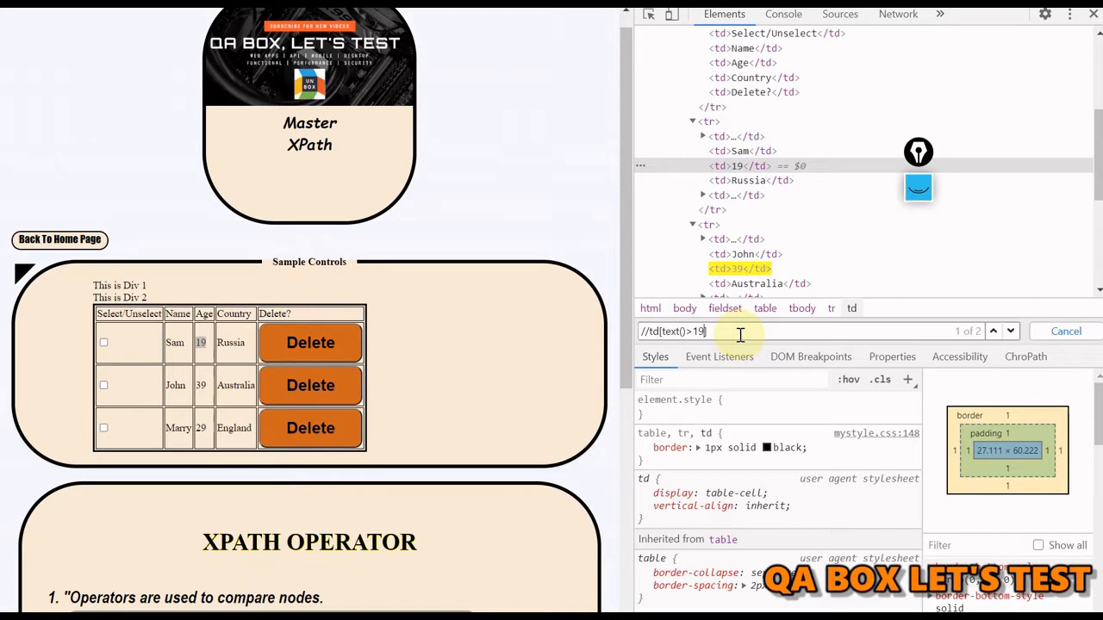
type("or")
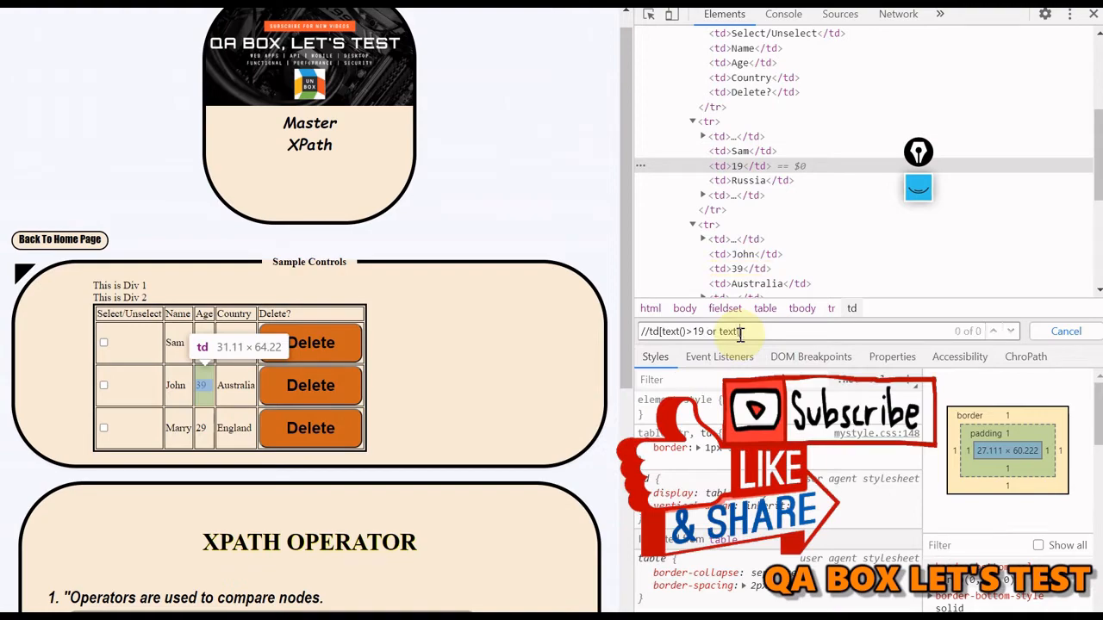
type(">2")
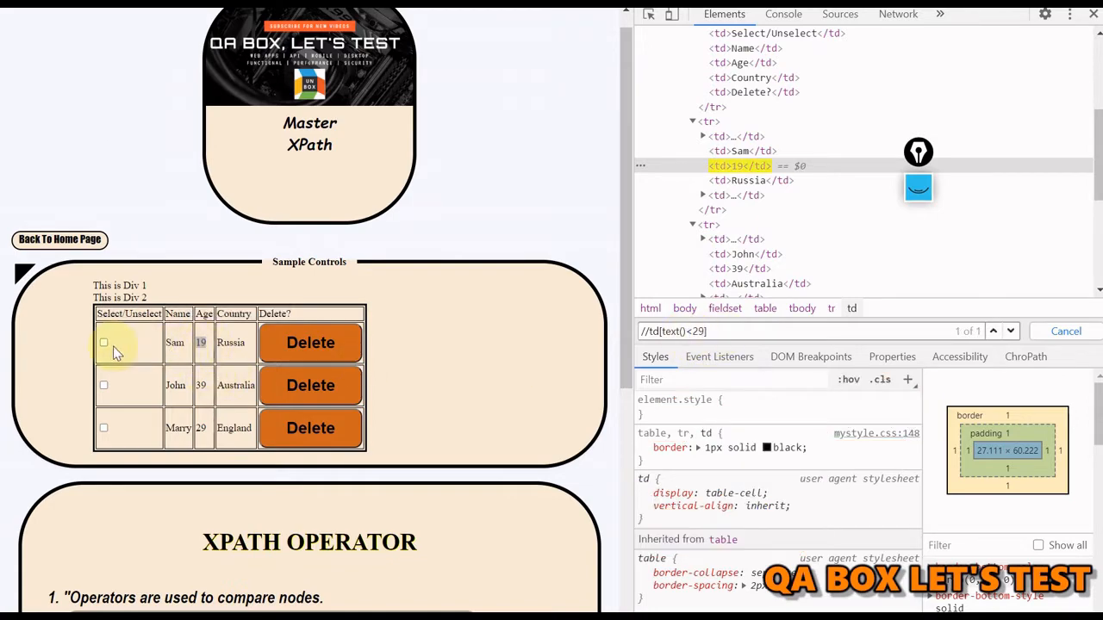
- Try //td[text()<29] and //td[text()=19], each matching age cell 19, then clear the query
scroll("down", 3)
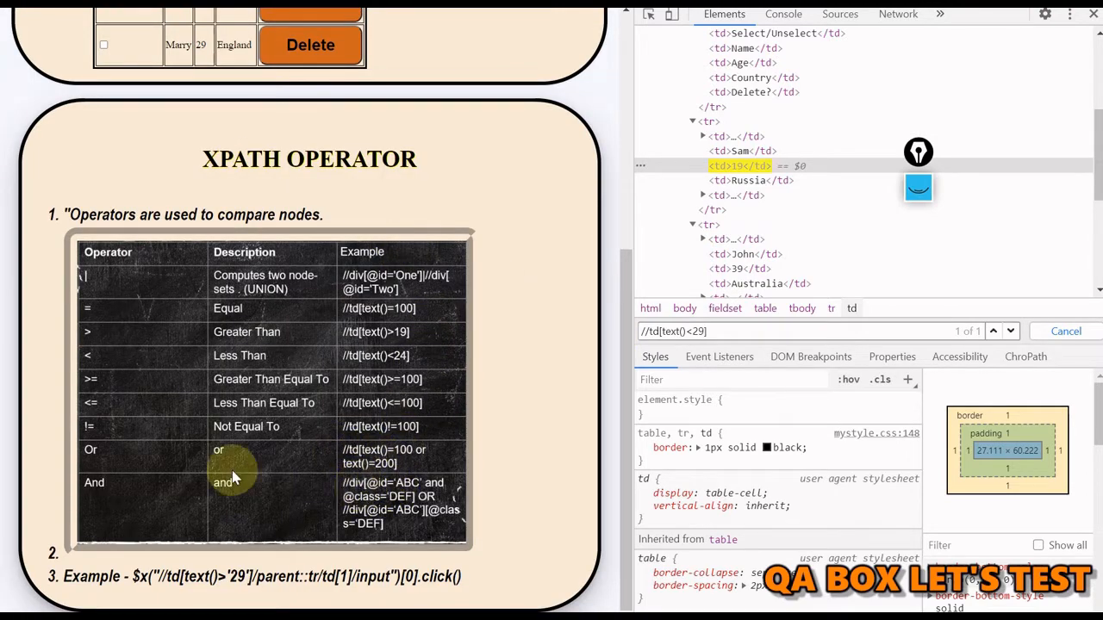
mouse_move(422, 353)
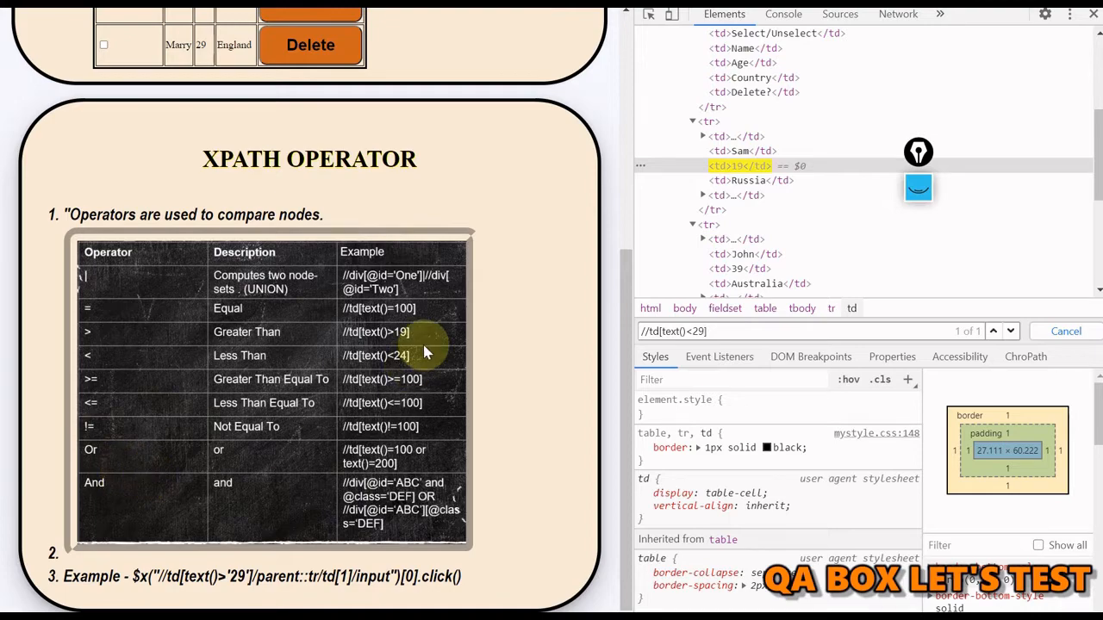
scroll("up", 3)
type("=1")
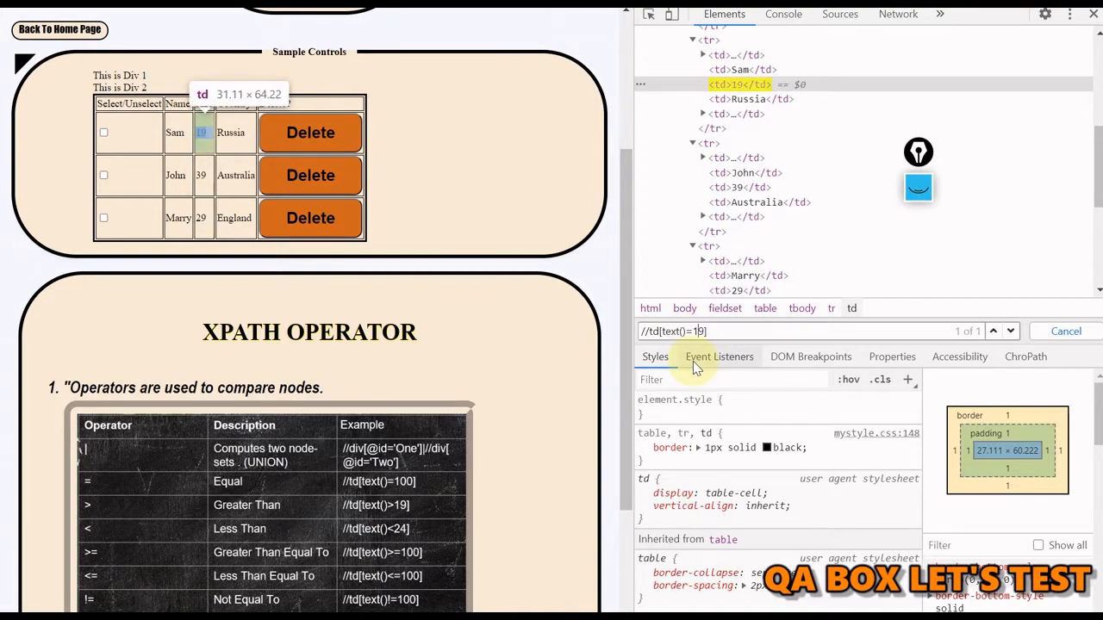
type("0")
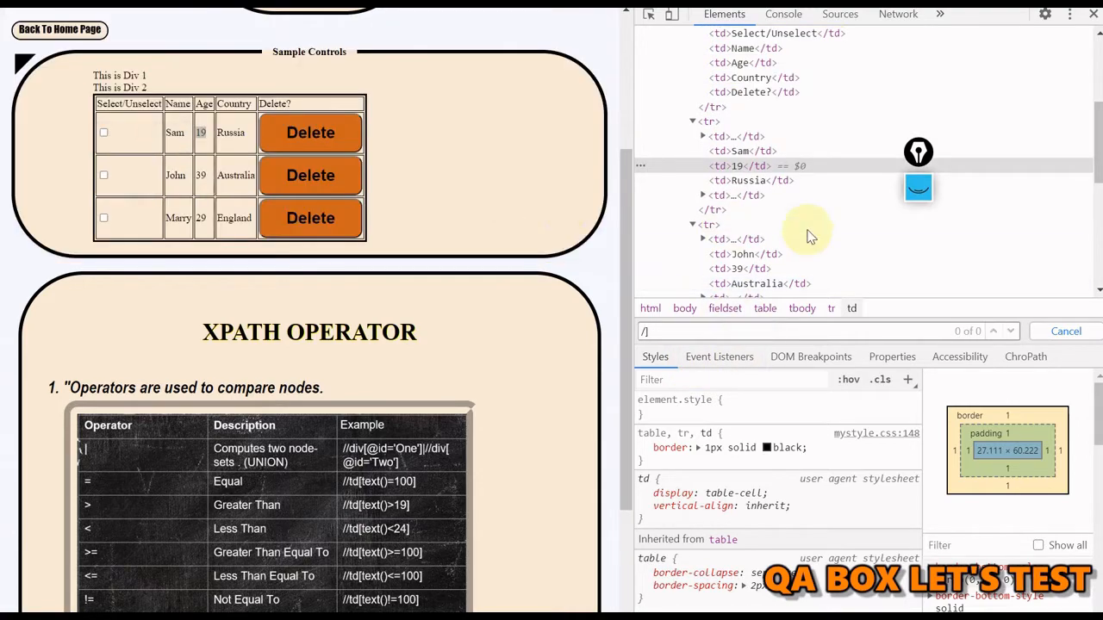
left_click(684, 308)
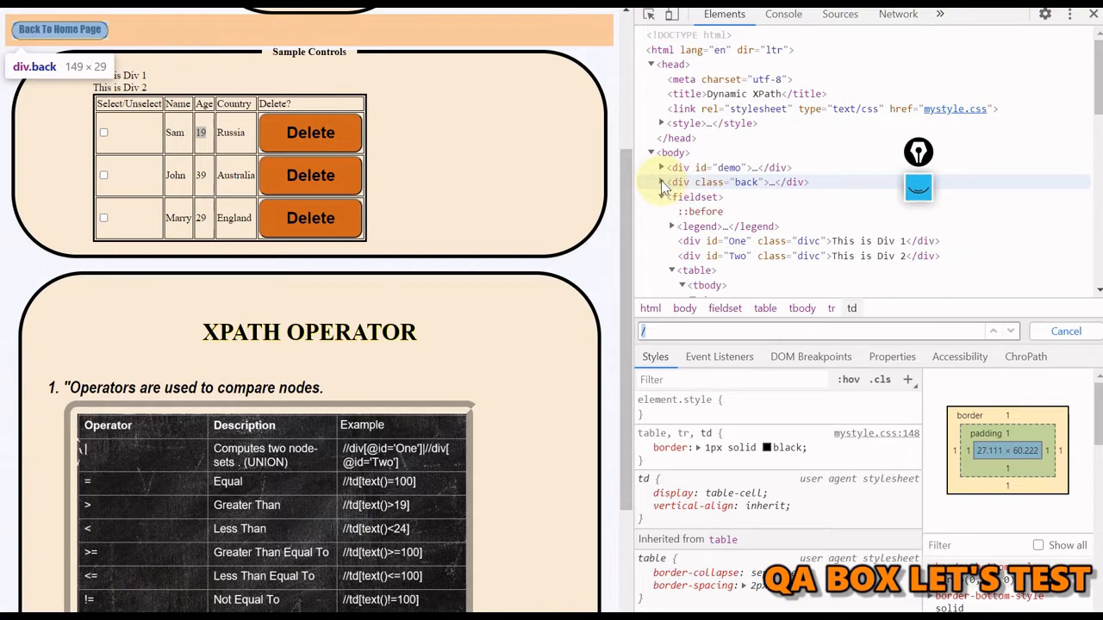
left_click(662, 182)
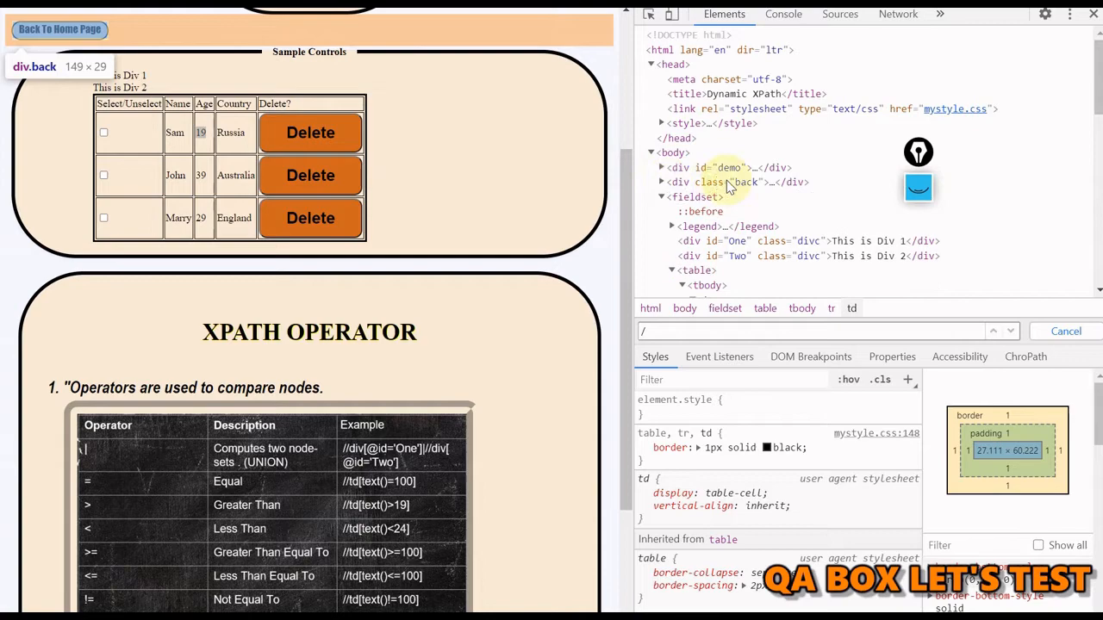
mouse_move(727, 167)
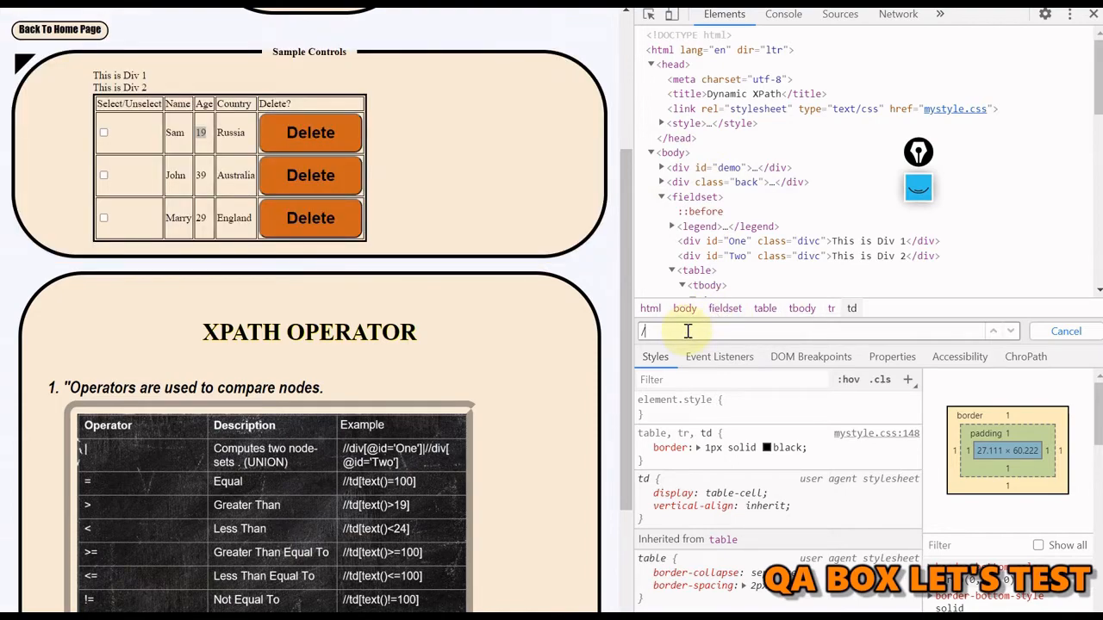
type("/div")
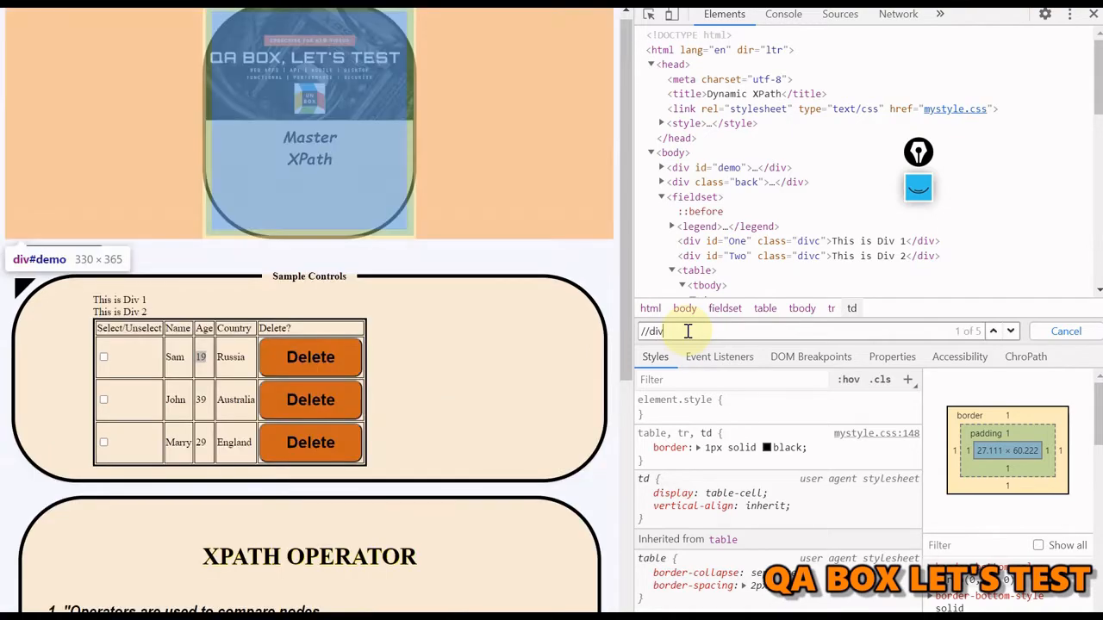
left_click(728, 168)
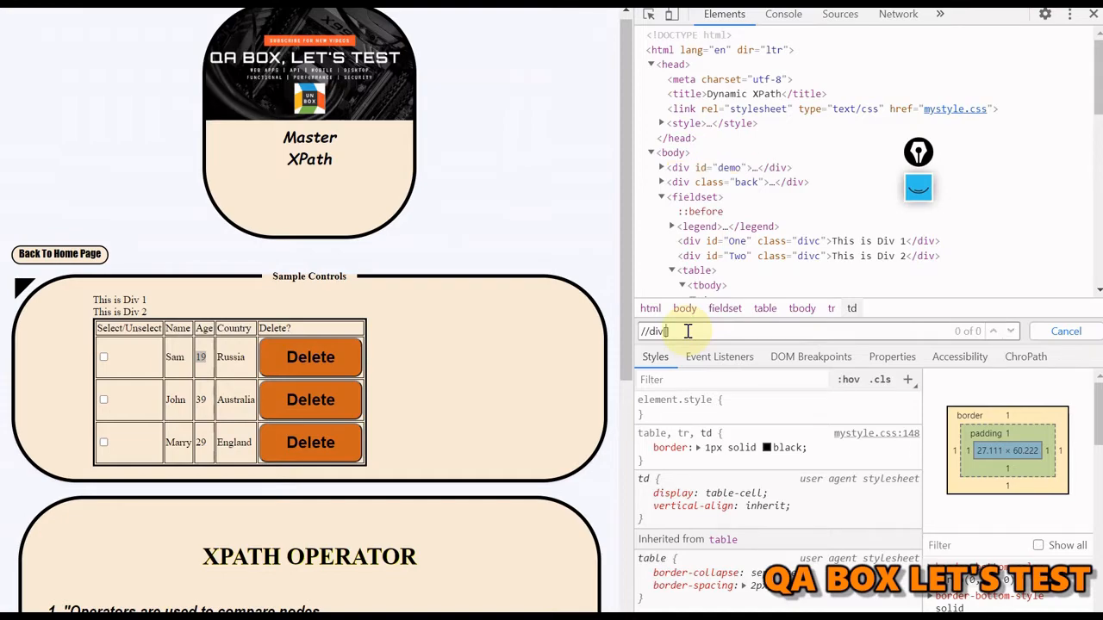
type("[d")
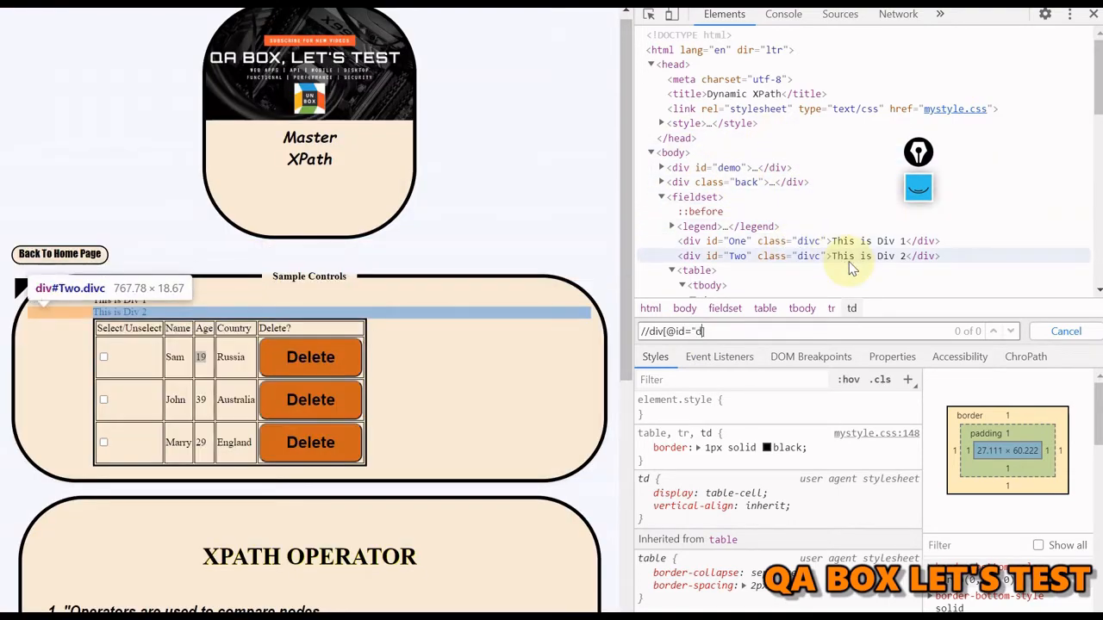
type("emo")
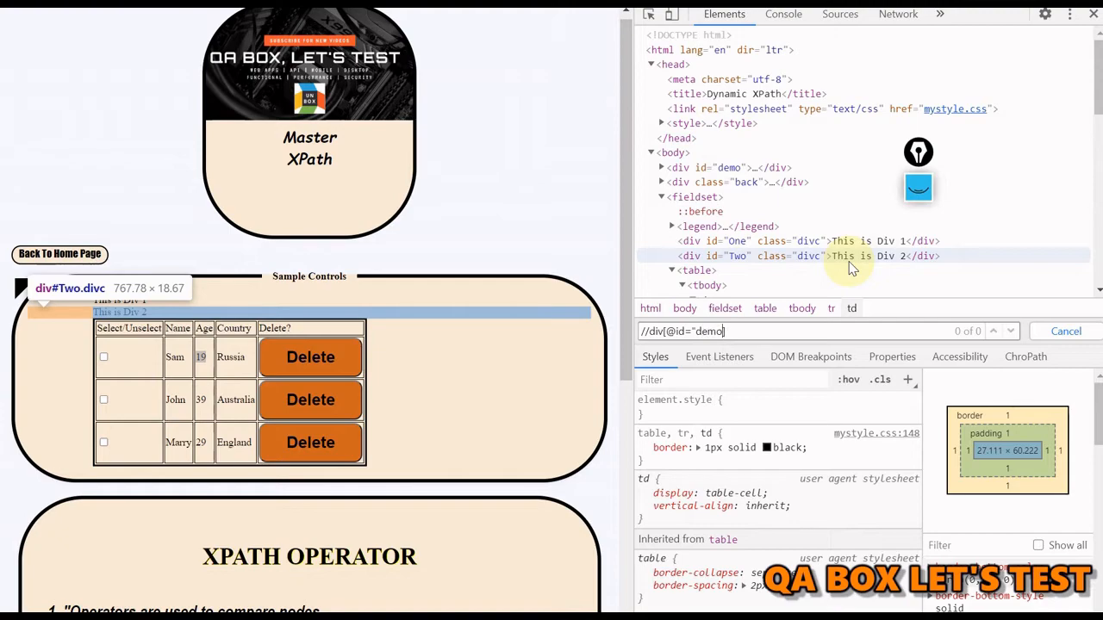
key("Return")
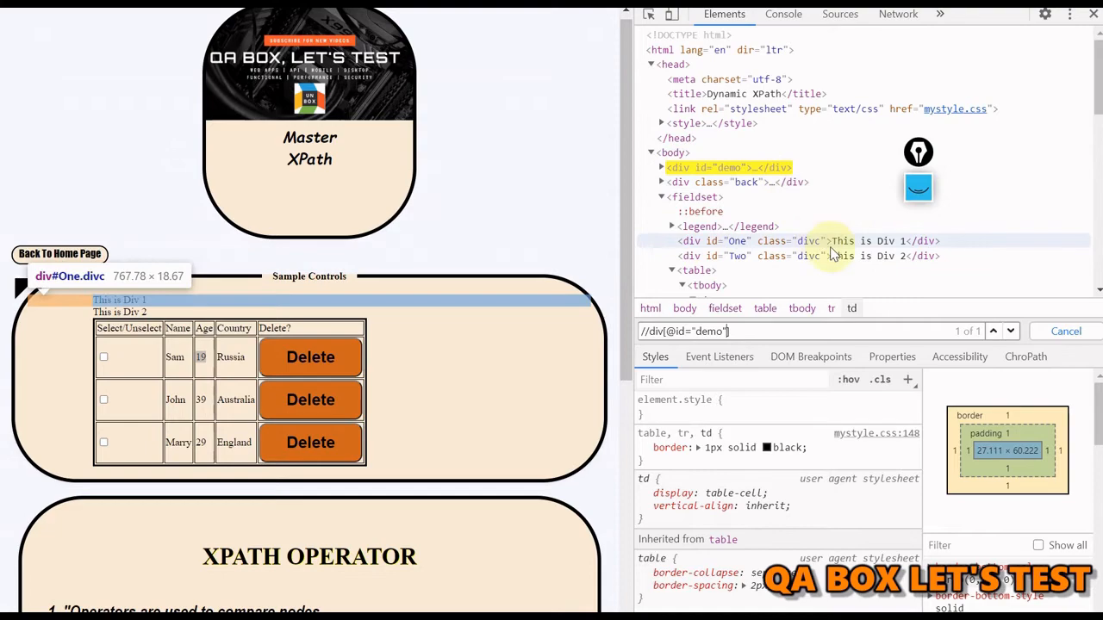
mouse_move(831, 302)
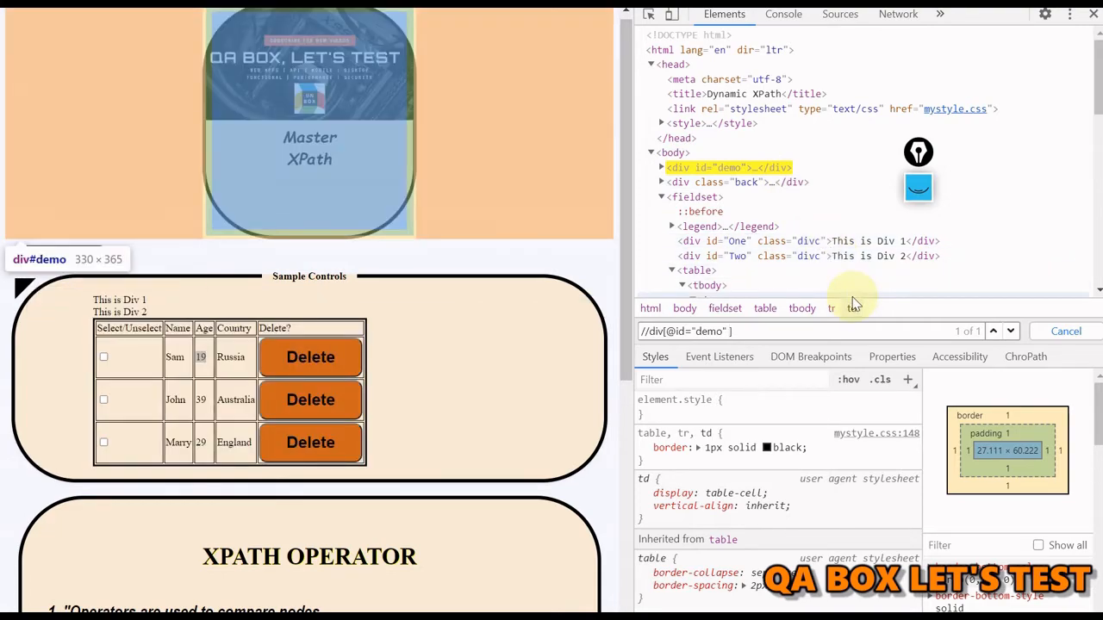
type("or cla]")
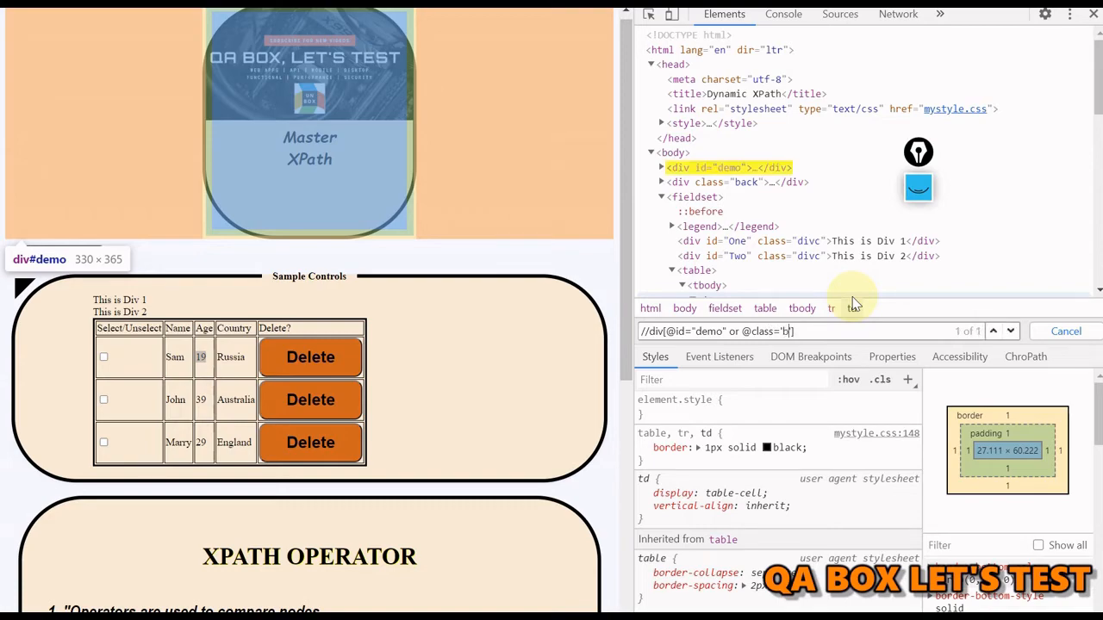
type("ack")
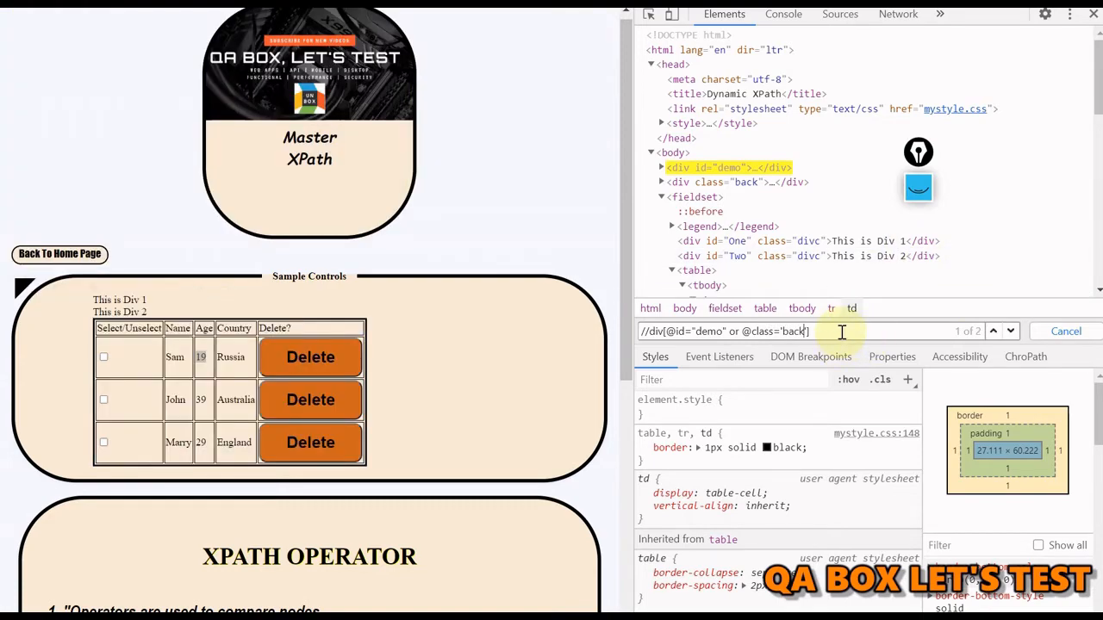
left_click(991, 331)
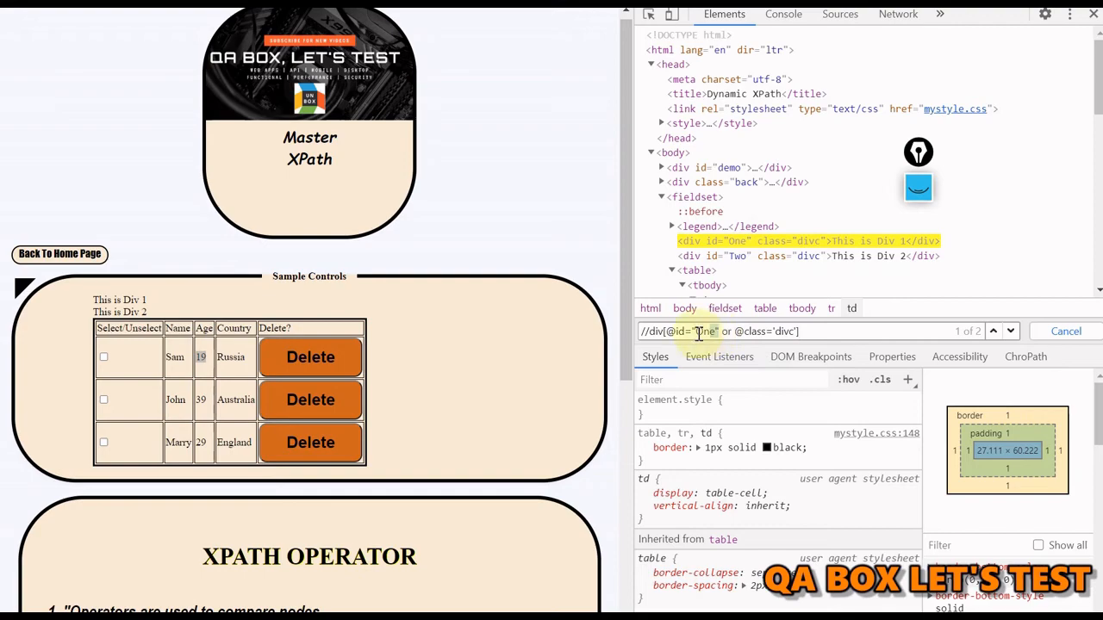
mouse_move(736, 240)
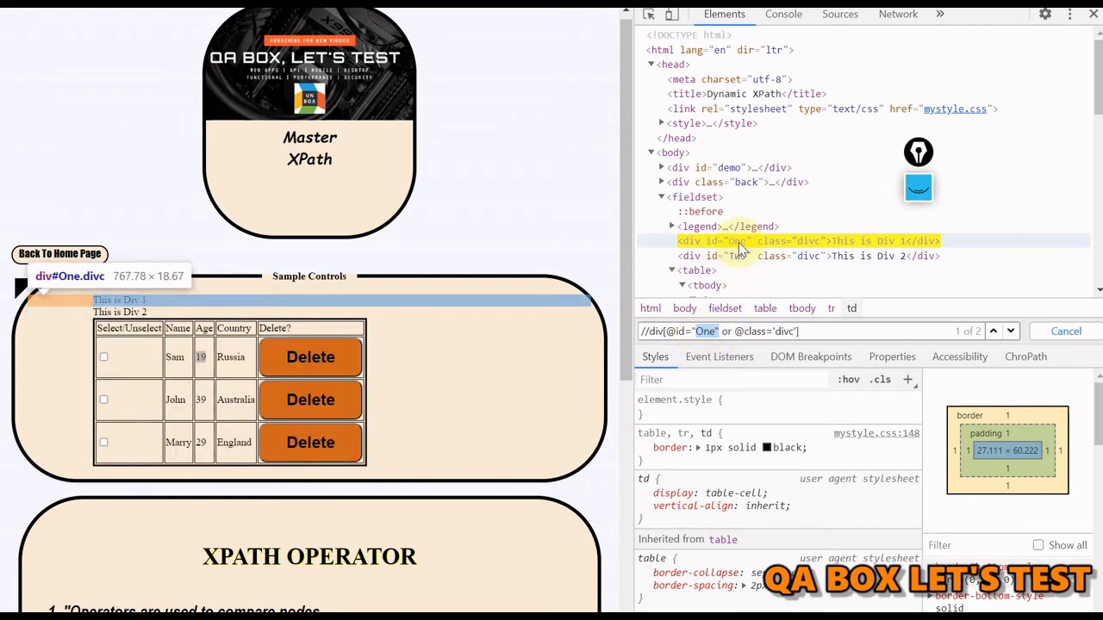
mouse_move(793, 306)
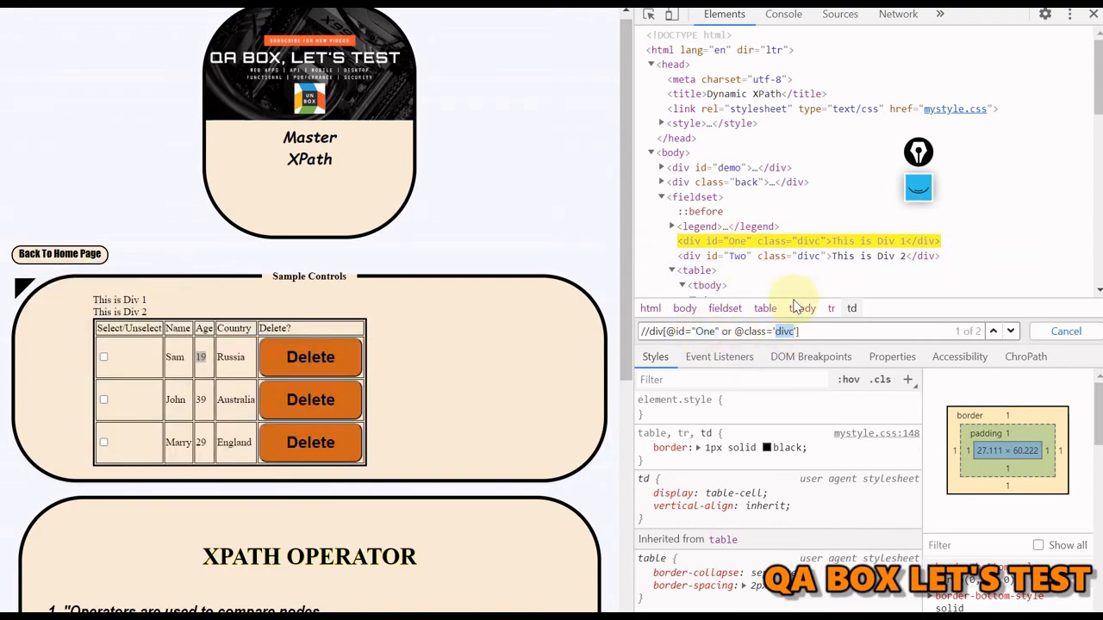
mouse_move(808, 256)
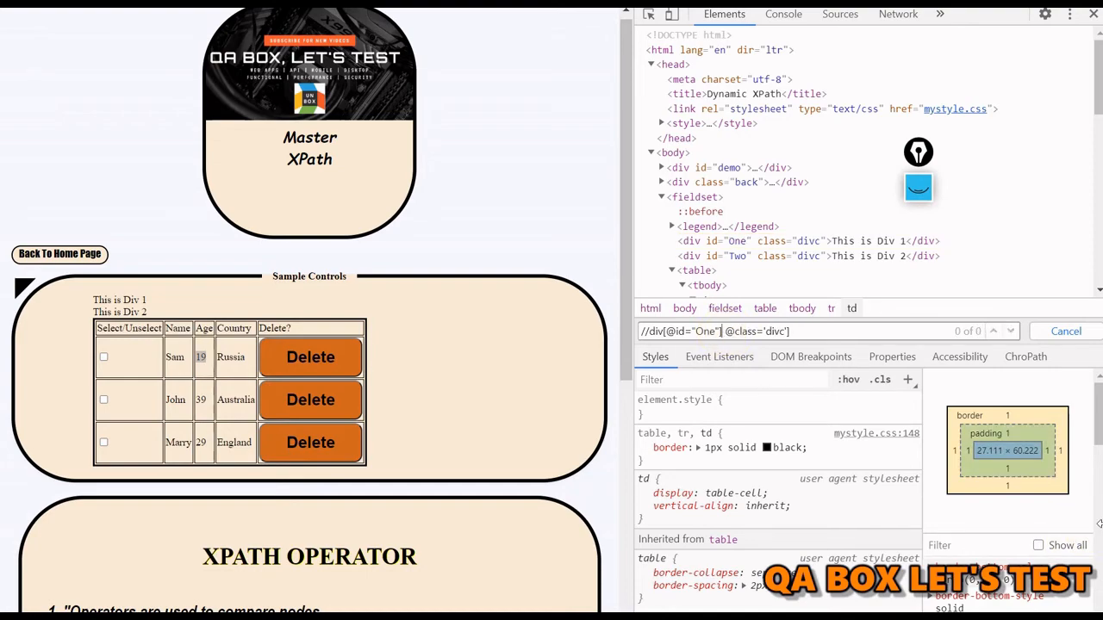
key("Return")
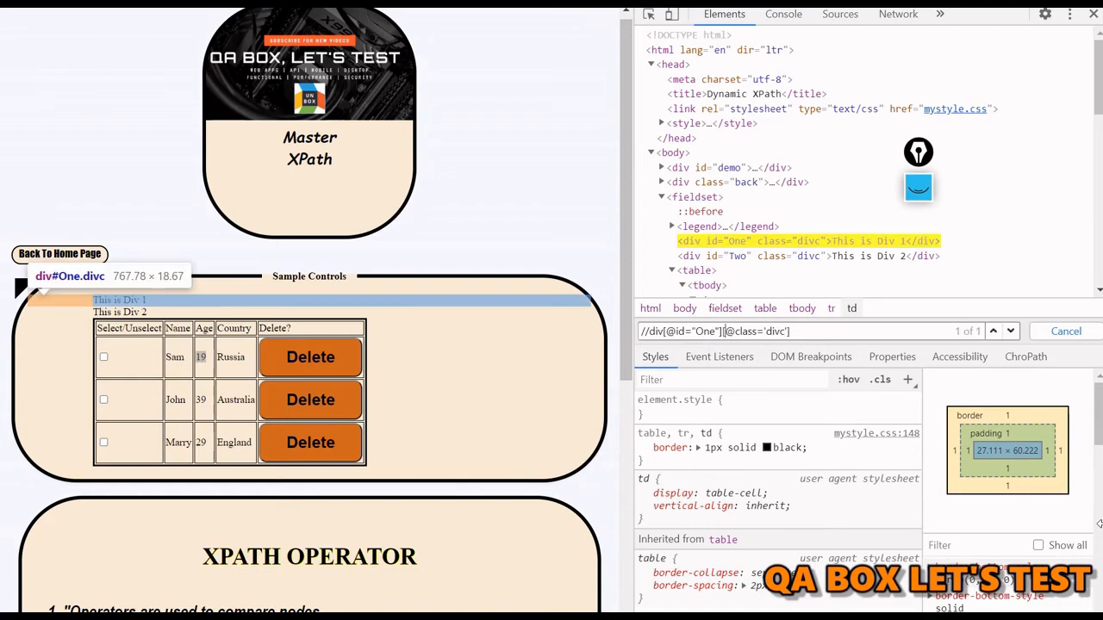
mouse_move(819, 331)
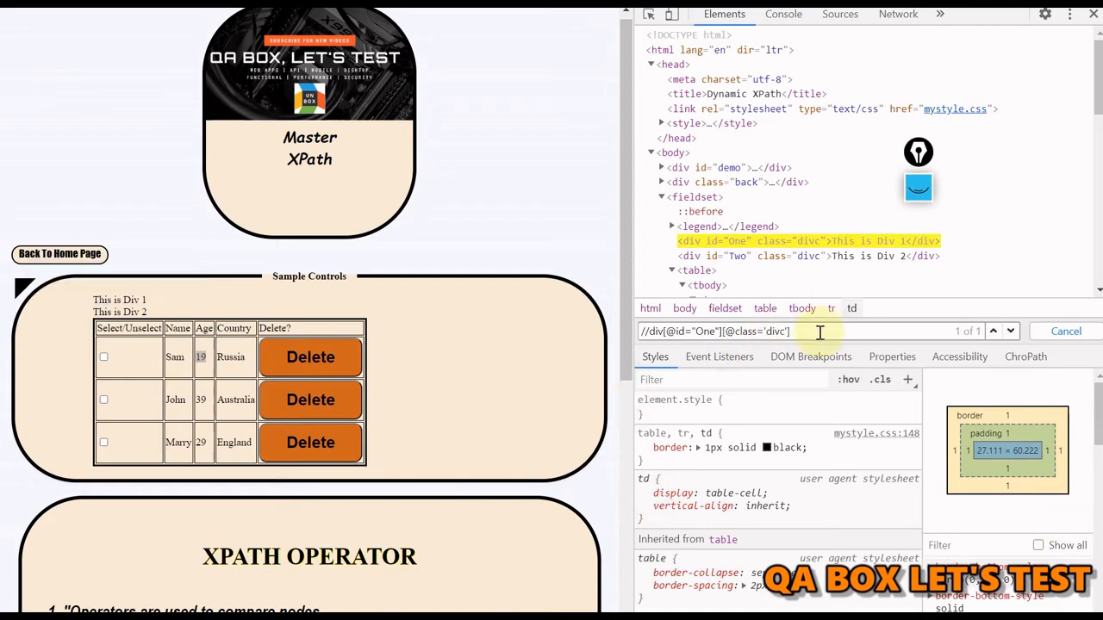
scroll("down", 3)
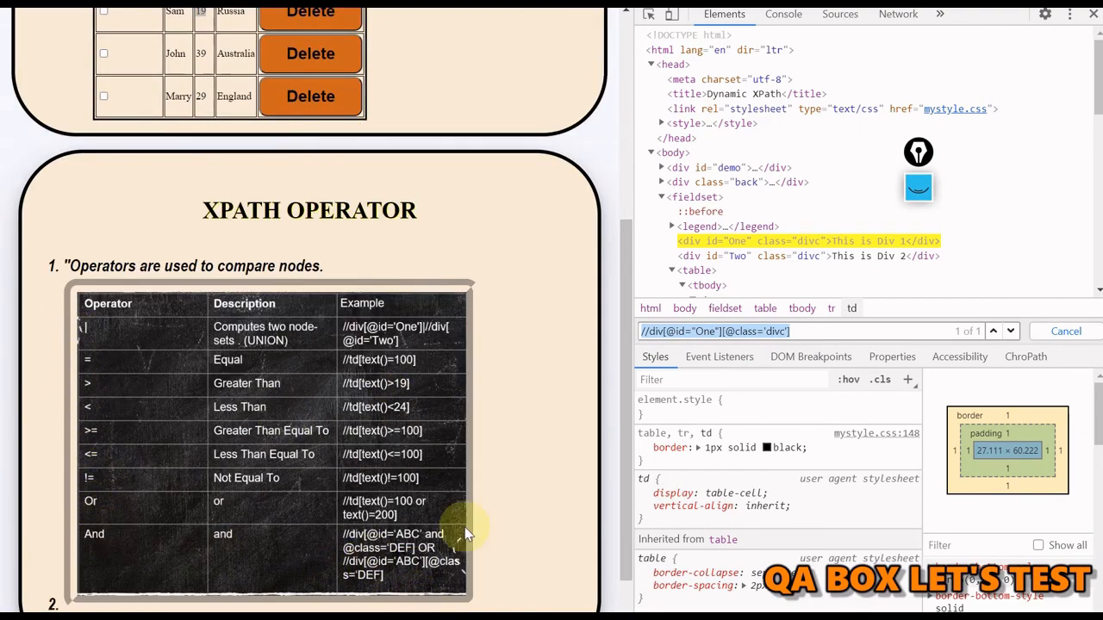
mouse_move(478, 278)
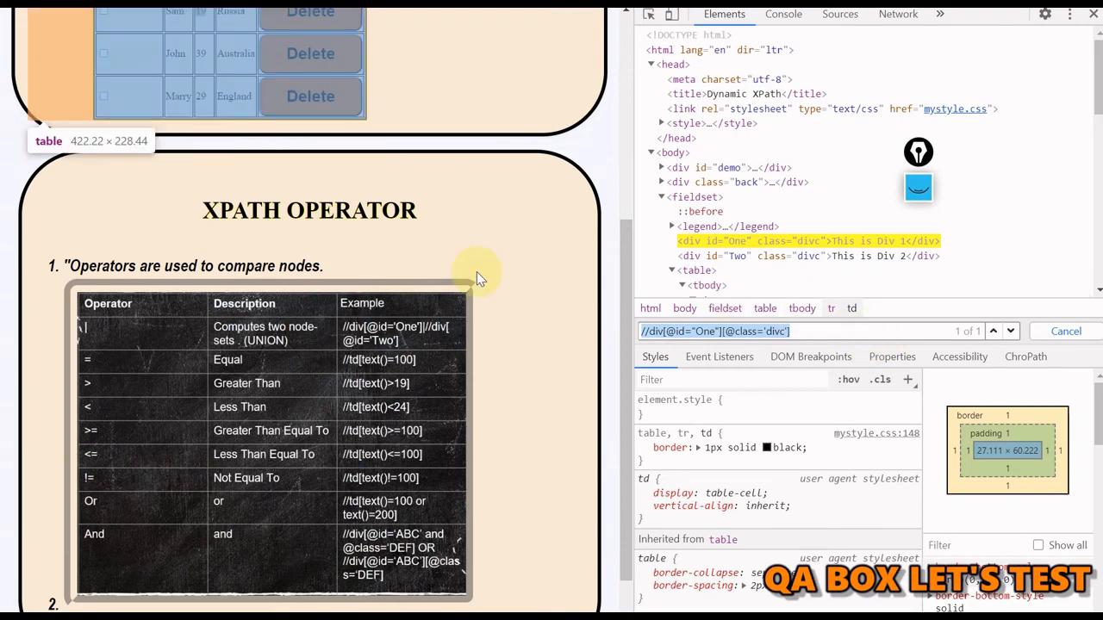
scroll("up", 3)
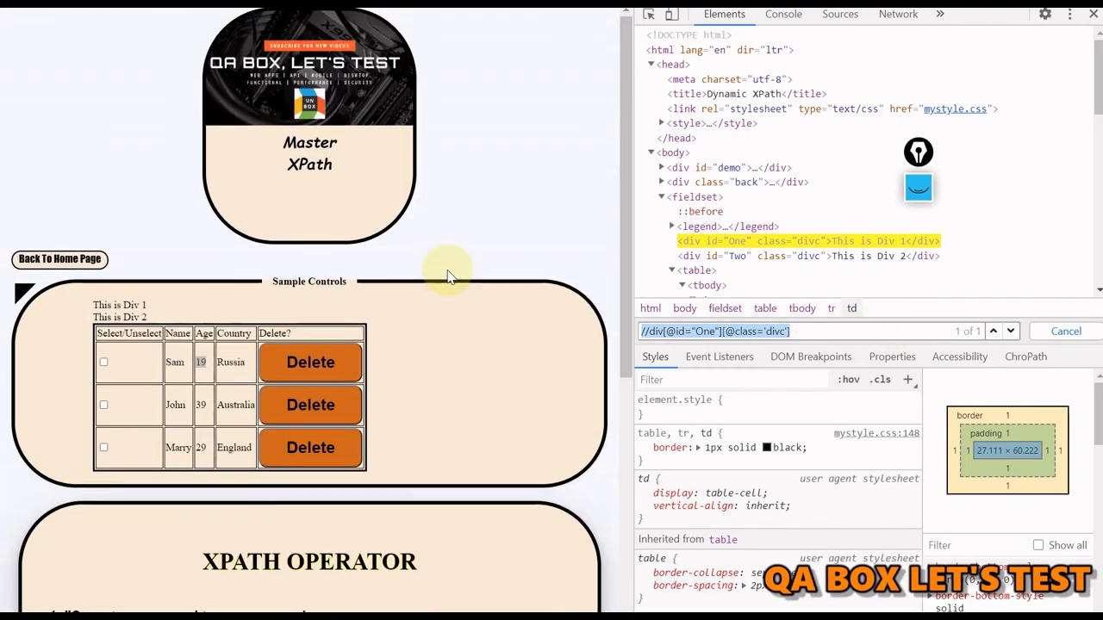